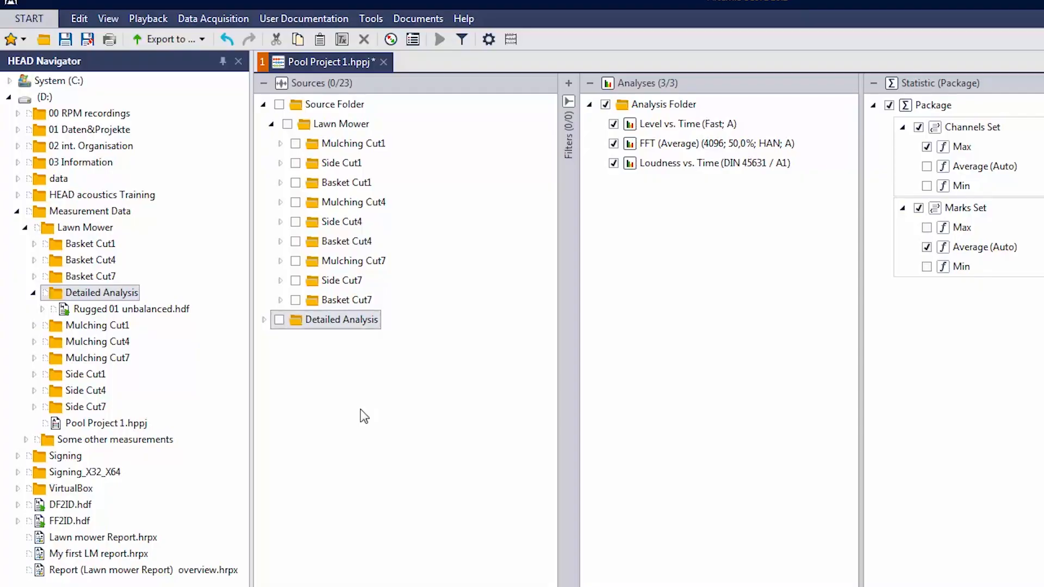
Step: Expand Detailed Analysis, check the Rugged 01 unbalanced recording and exclude its Left sound channel
click(264, 319)
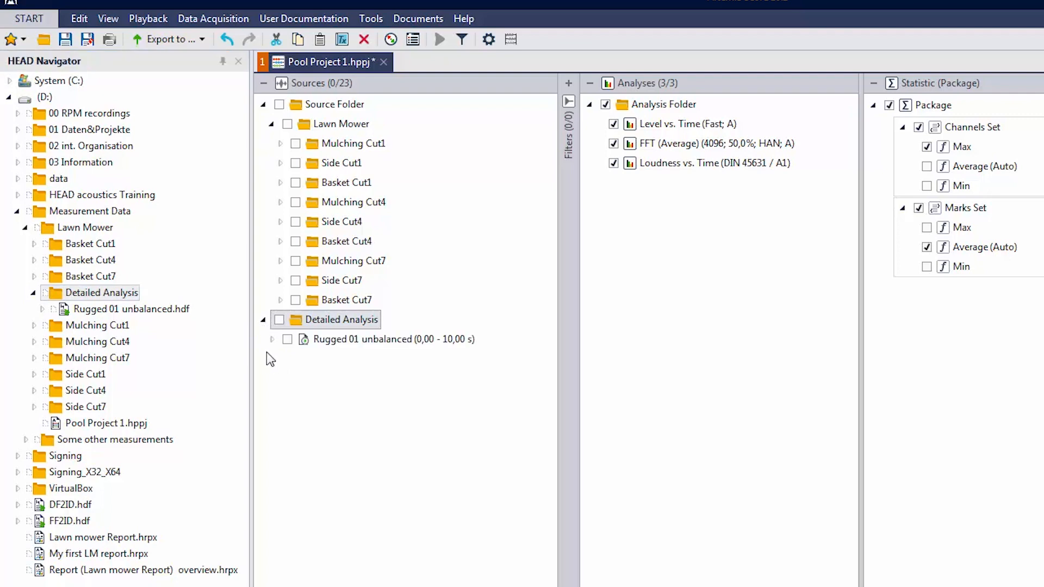
click(272, 339)
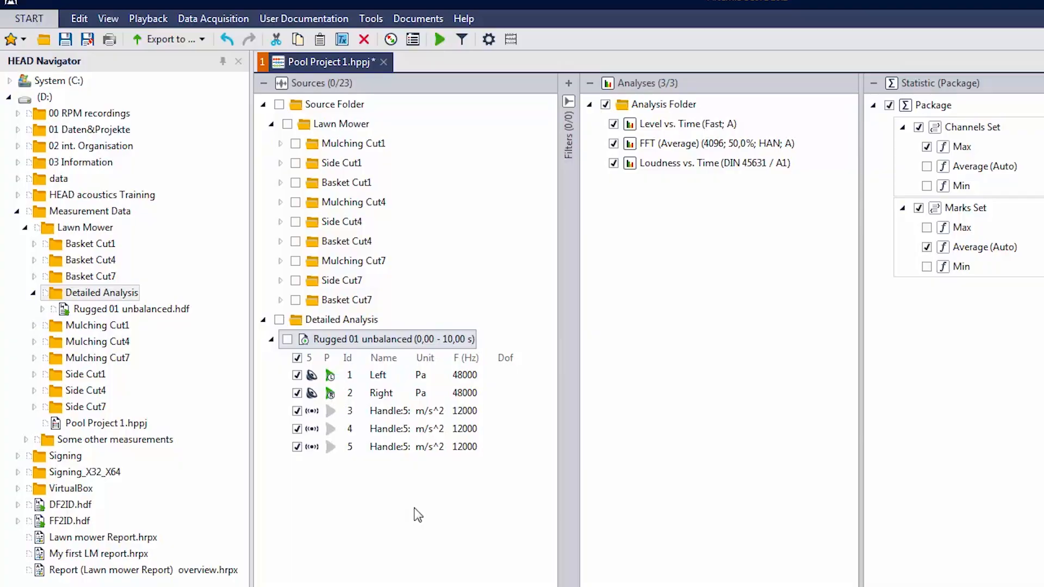
mouse_move(371, 440)
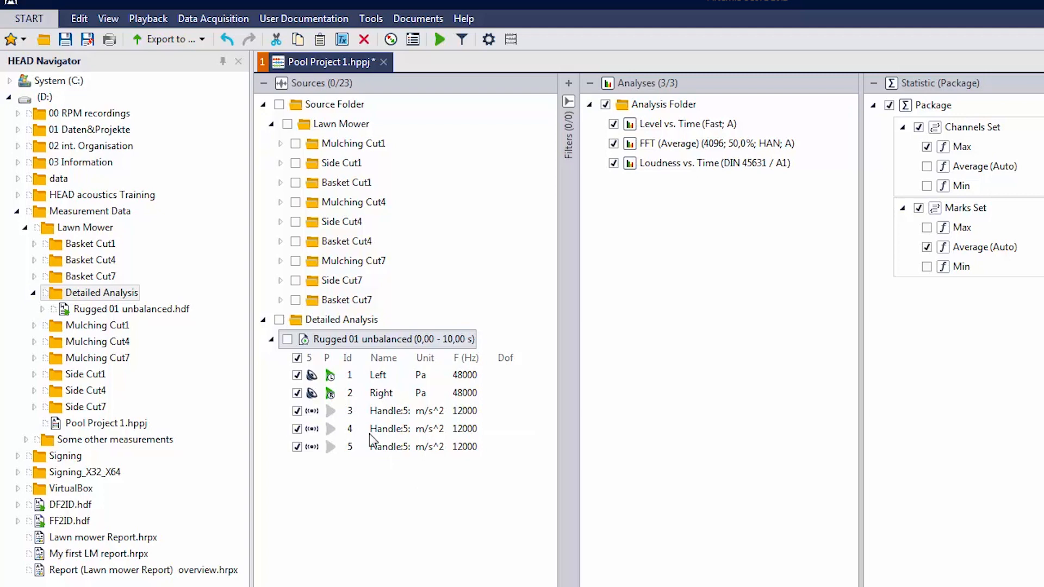
click(377, 375)
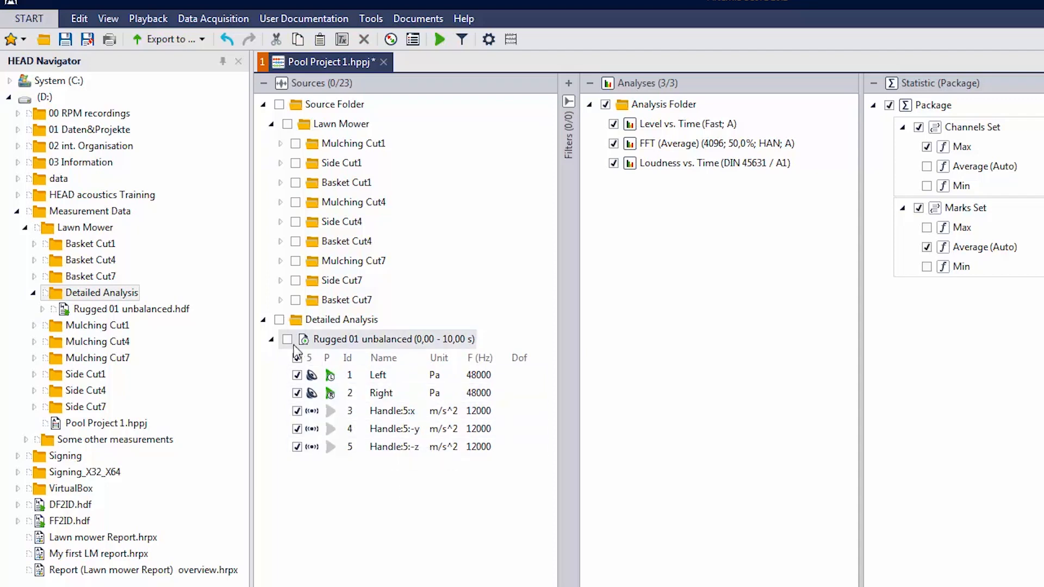
click(287, 339)
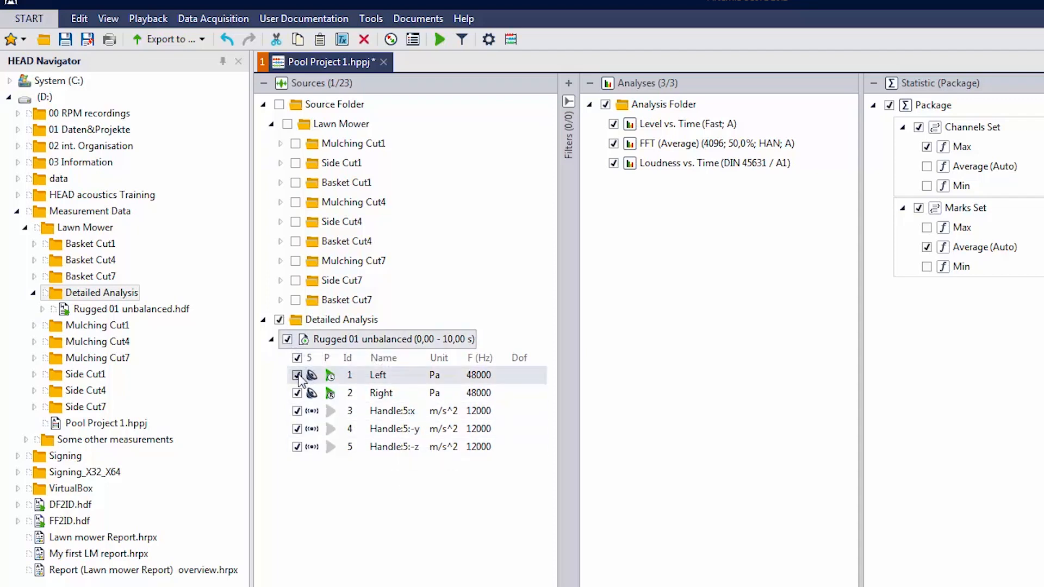
click(297, 375)
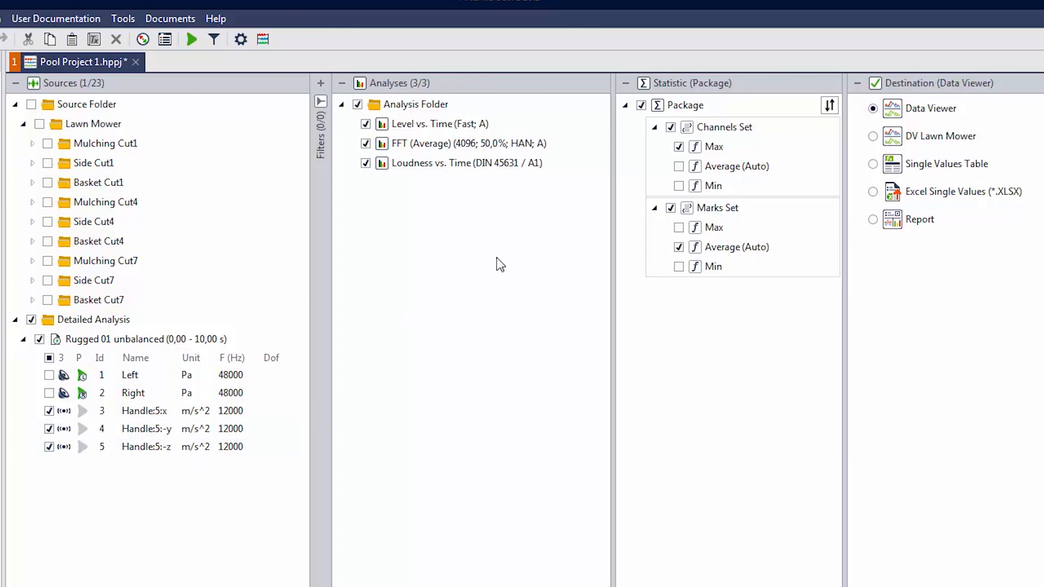
mouse_move(446, 163)
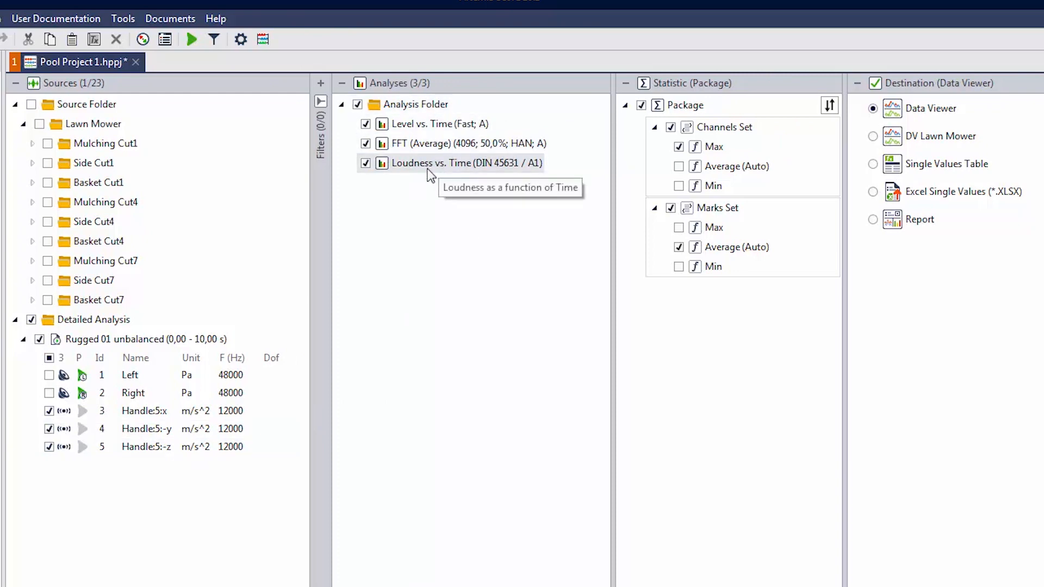
mouse_move(405, 166)
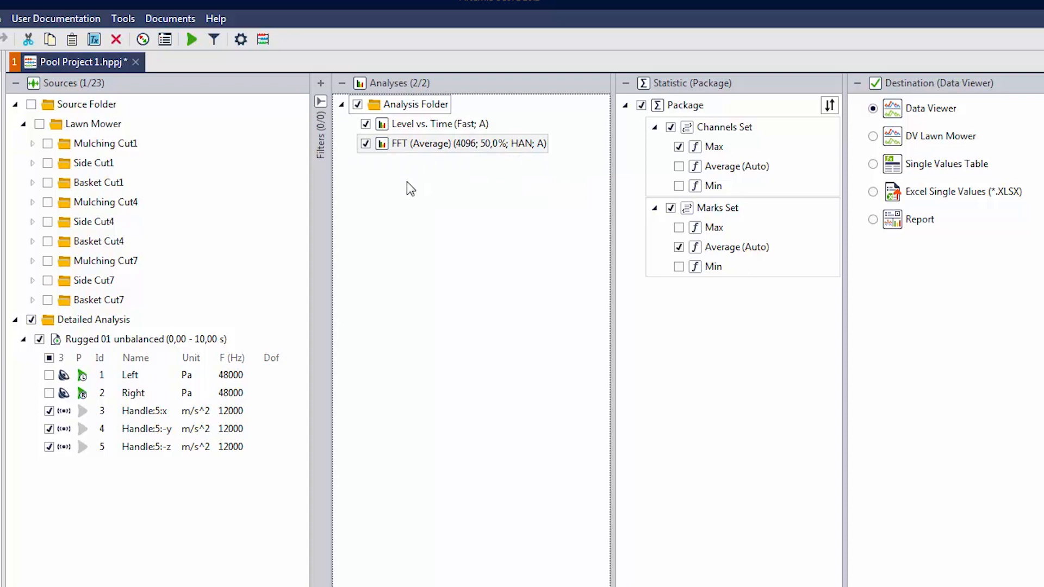
Step: Uncheck Level vs. Time and turn off the Statistic package
click(365, 124)
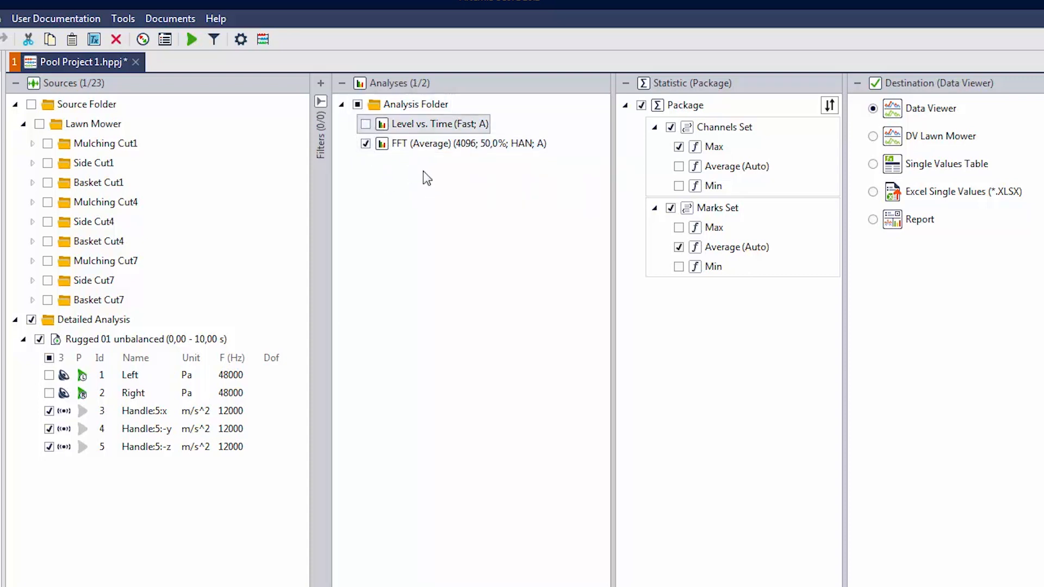
mouse_move(486, 212)
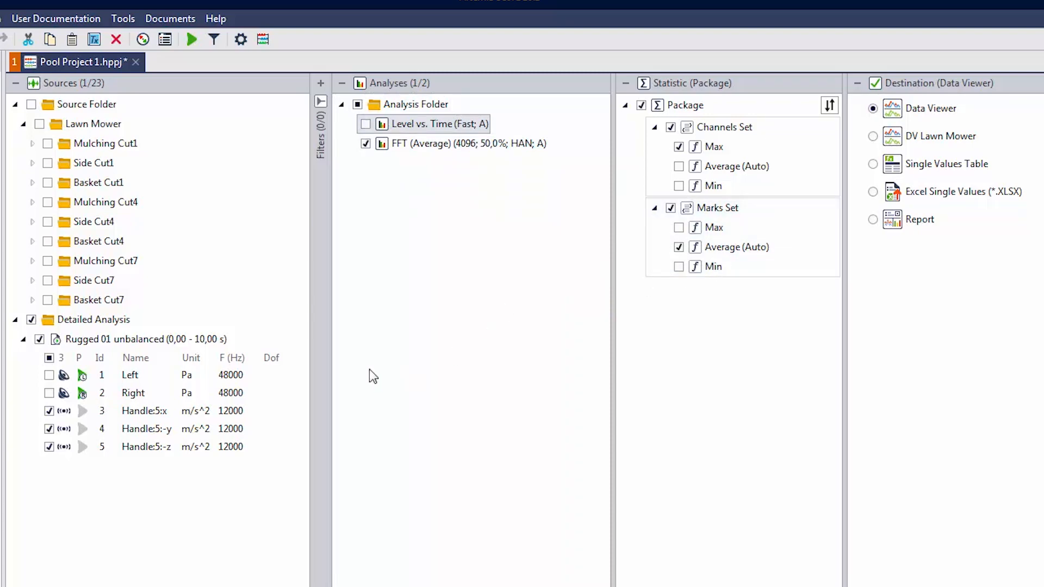
click(642, 105)
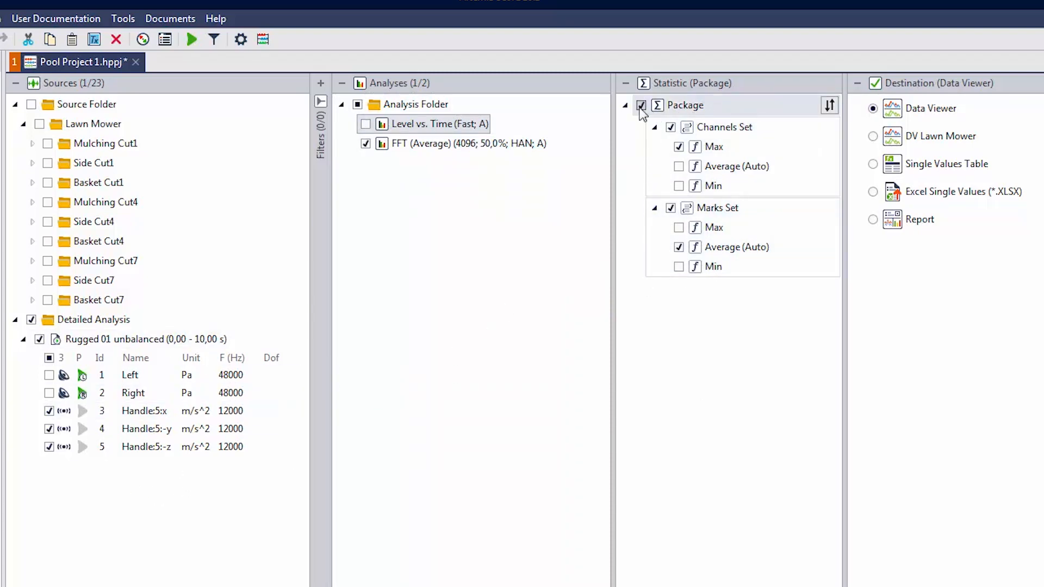
click(626, 105)
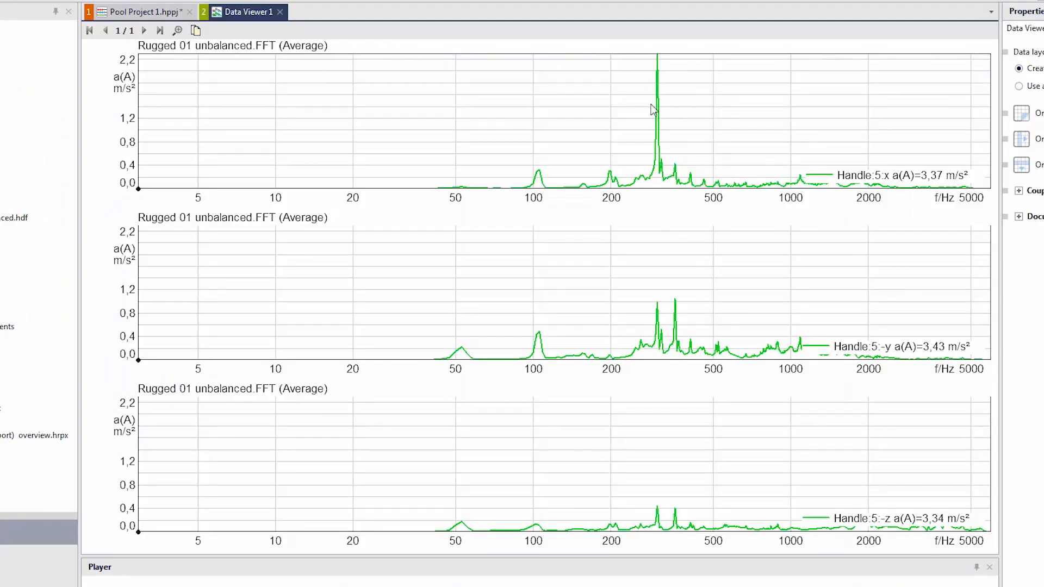
mouse_move(686, 504)
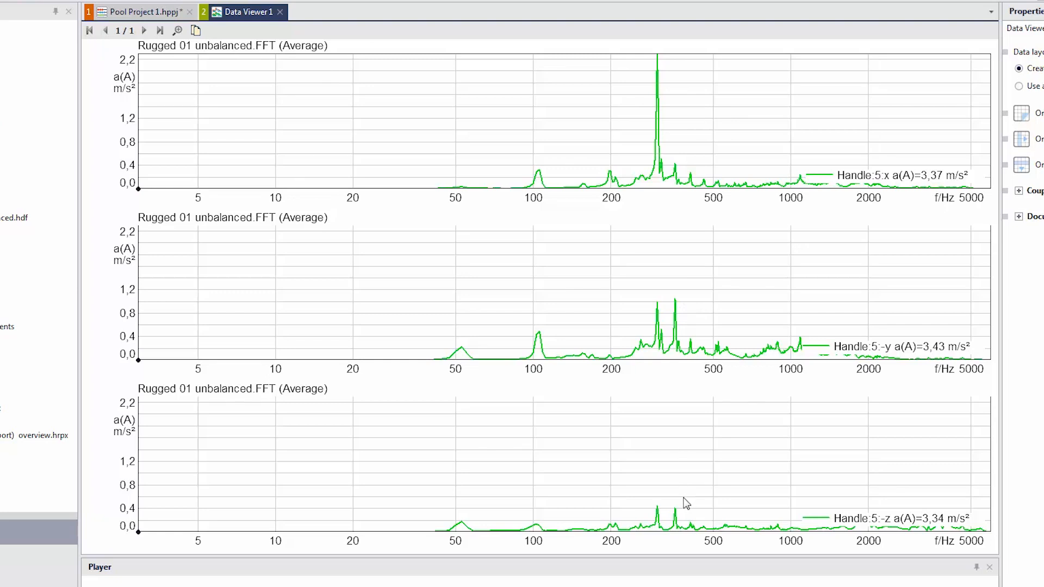
mouse_move(737, 94)
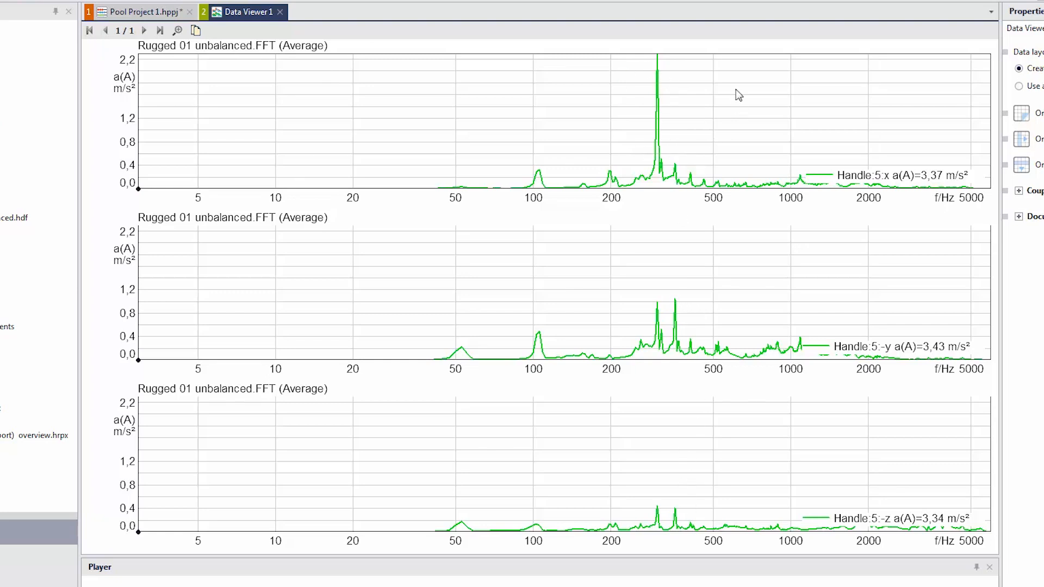
mouse_move(932, 194)
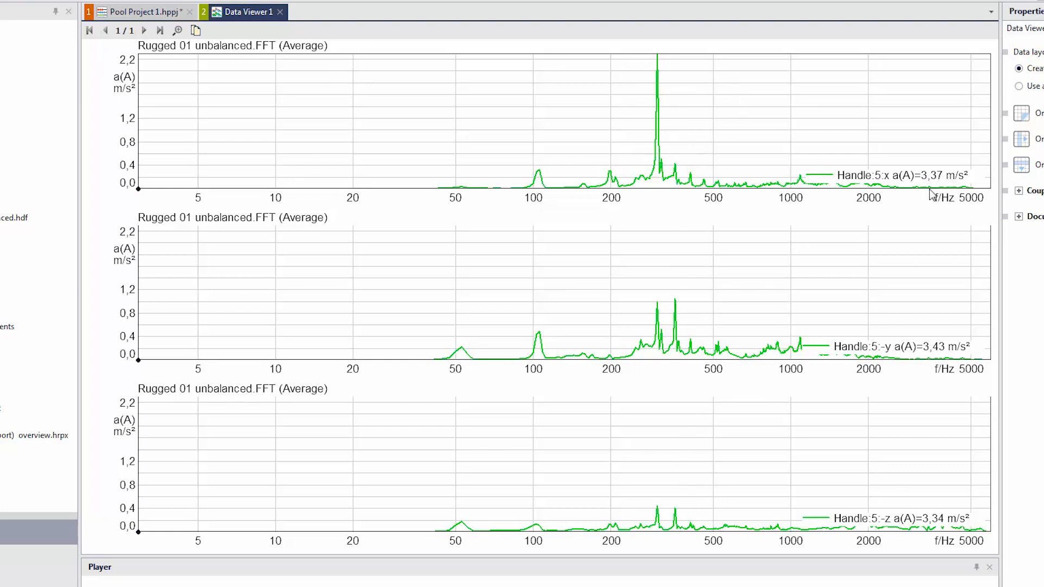
mouse_move(909, 186)
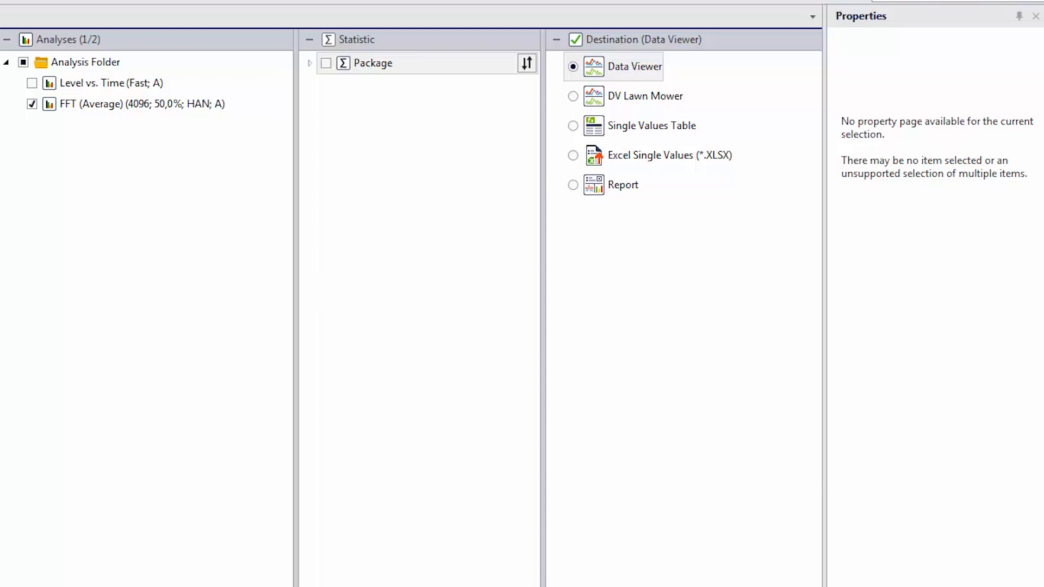
Step: Show the FFT (Average) parameters in Properties and reach its spectral weighting help
click(140, 104)
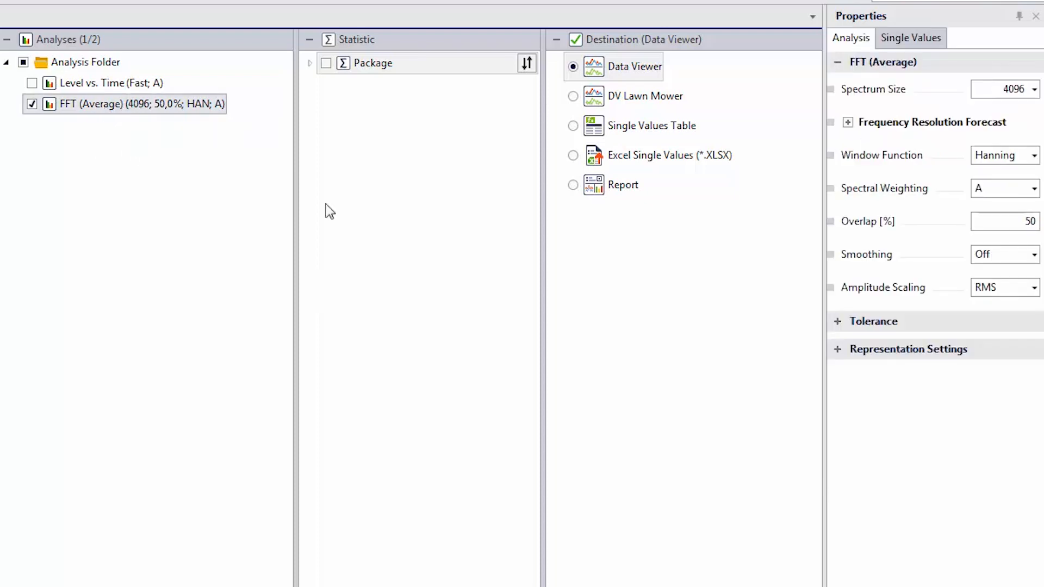
click(1034, 188)
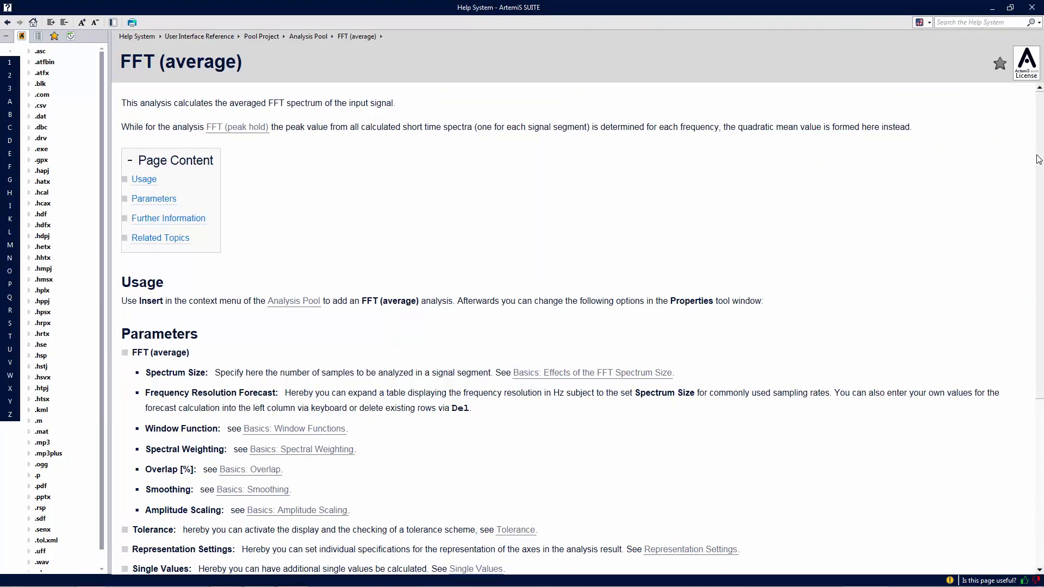
mouse_move(191, 428)
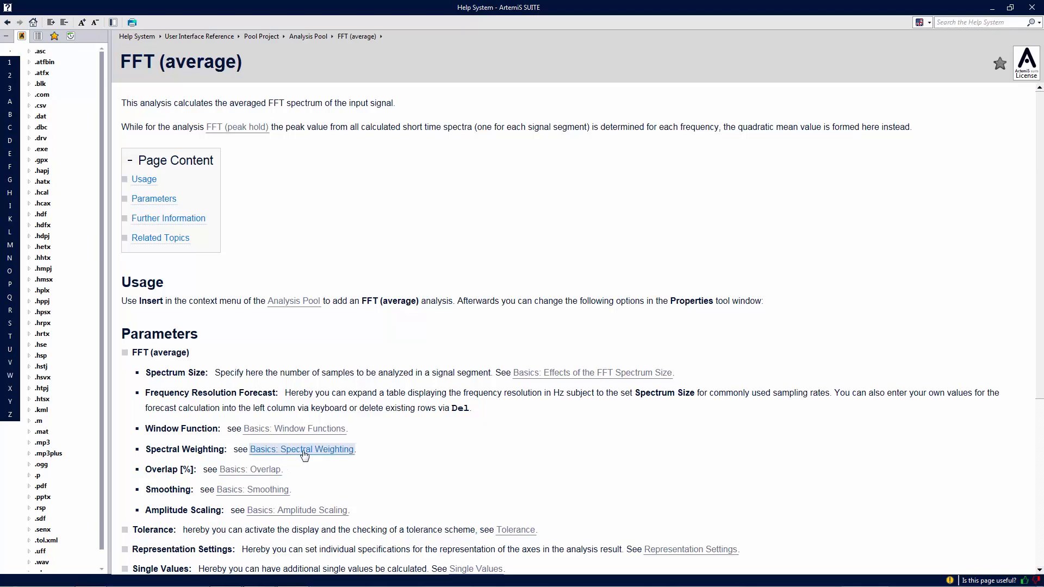
Step: On the Spectral Weighting help page, highlight the Wh hand-arm vibration entry and view its weighting curve
click(301, 449)
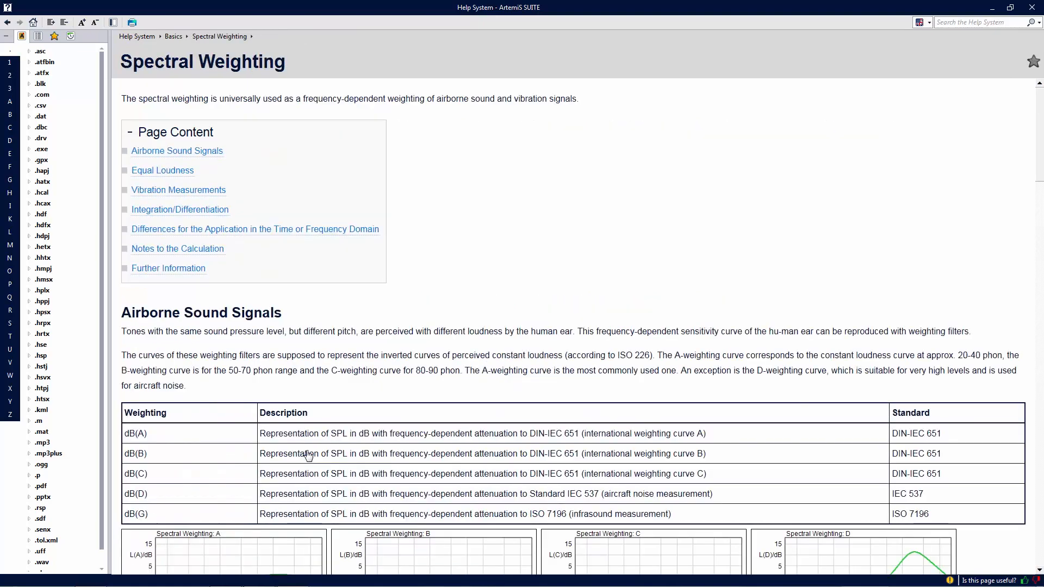
mouse_move(624, 365)
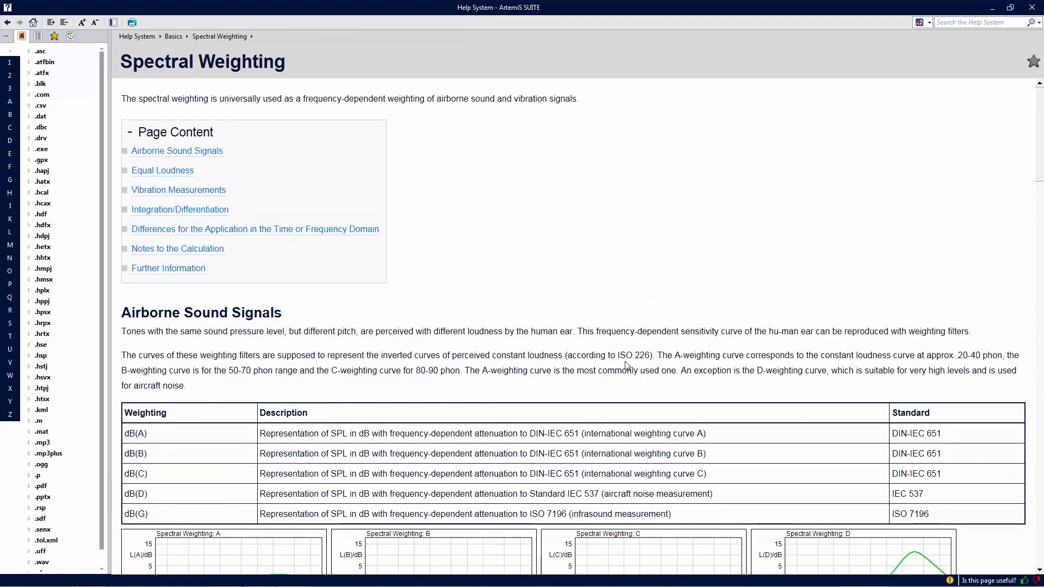
scroll(down, 3)
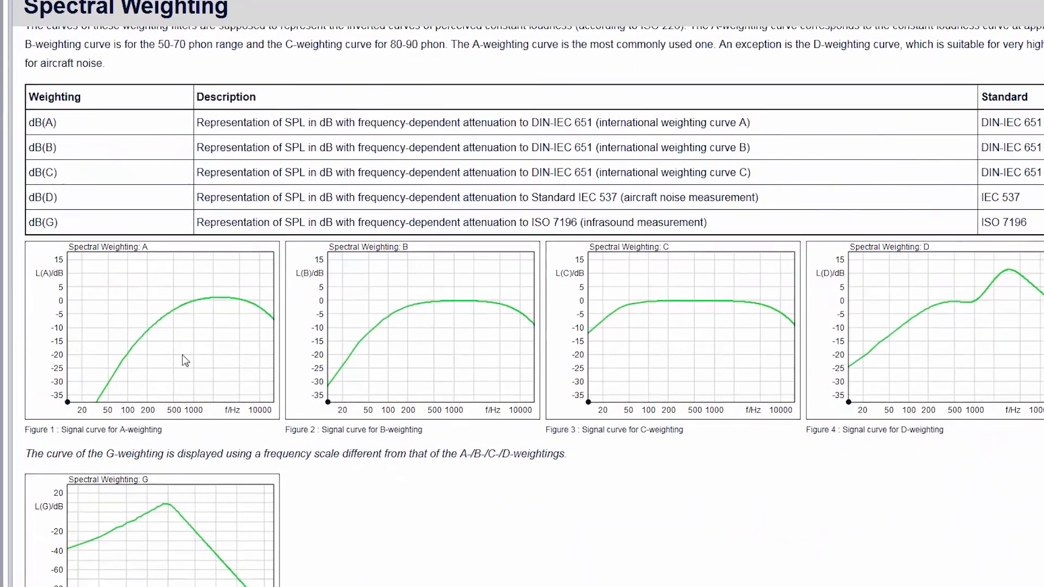
scroll(down, 3)
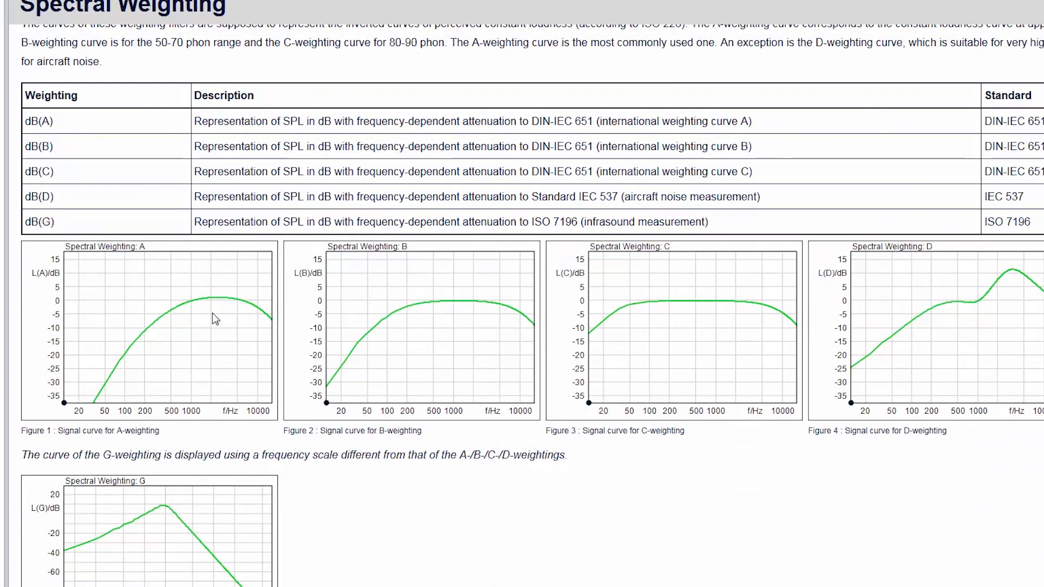
mouse_move(278, 351)
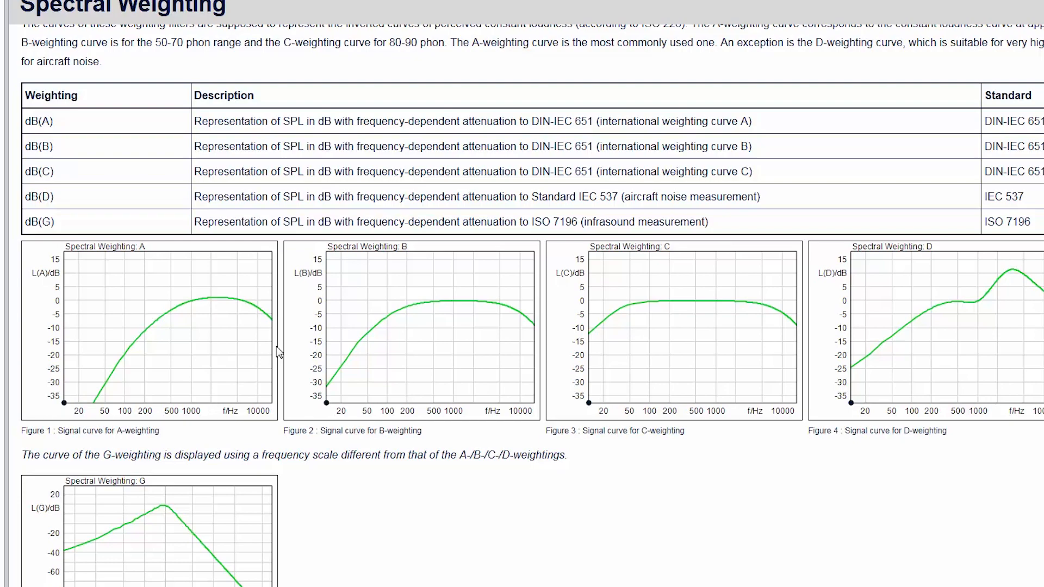
scroll(down, 3)
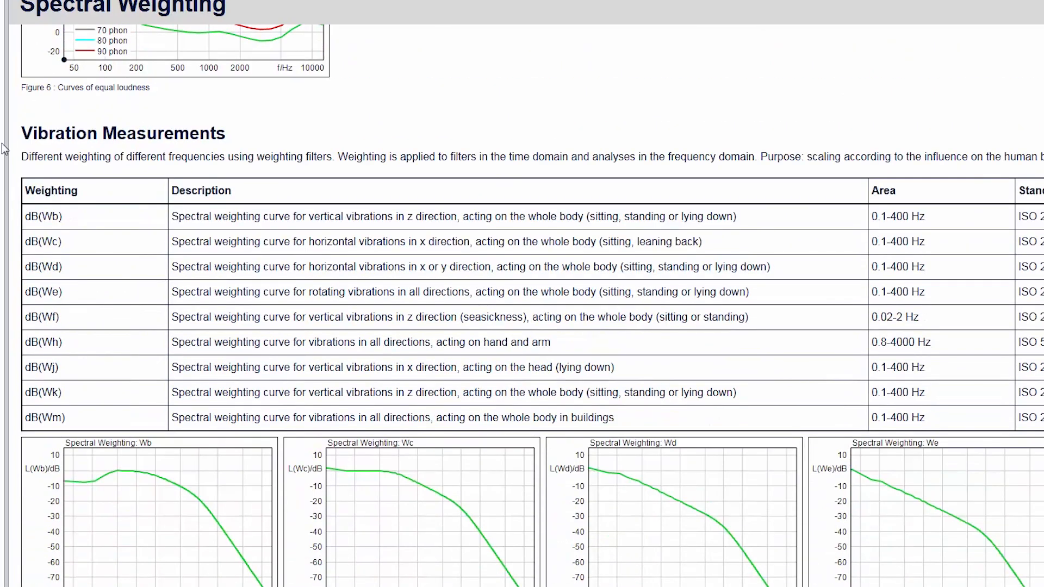
mouse_move(97, 223)
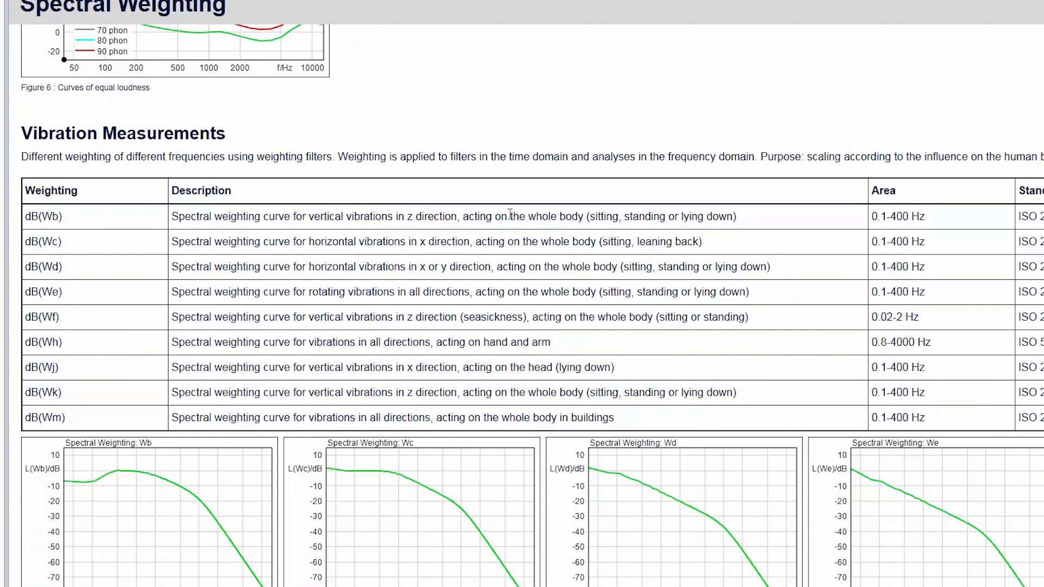
mouse_move(777, 217)
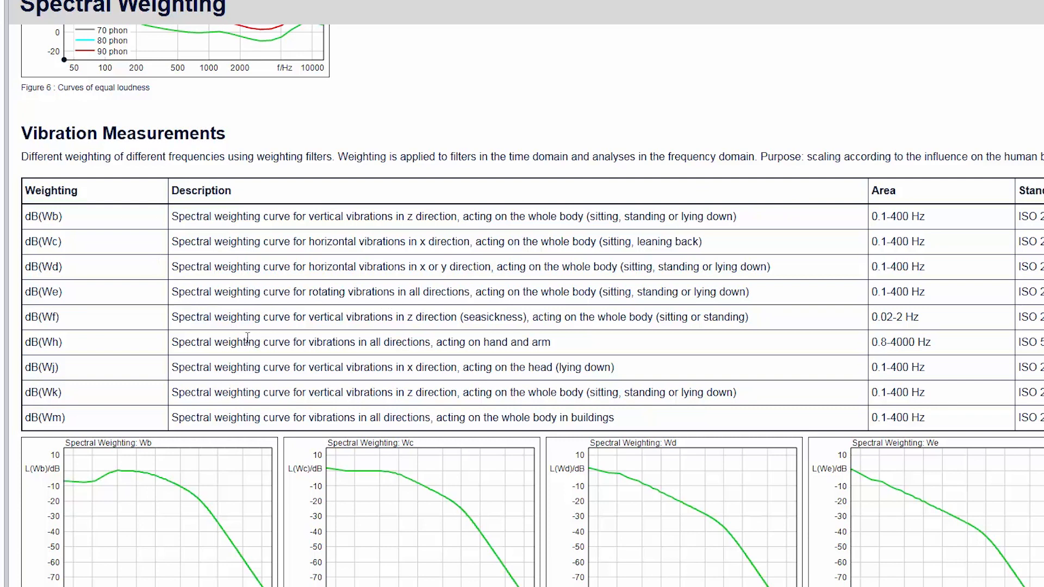
drag(214, 342, 530, 343)
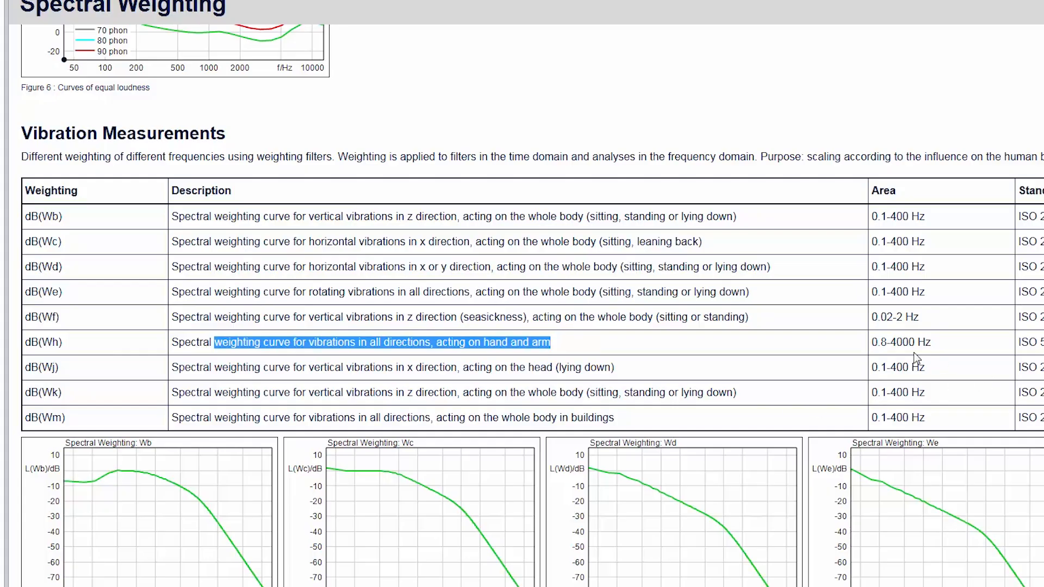
scroll(down, 3)
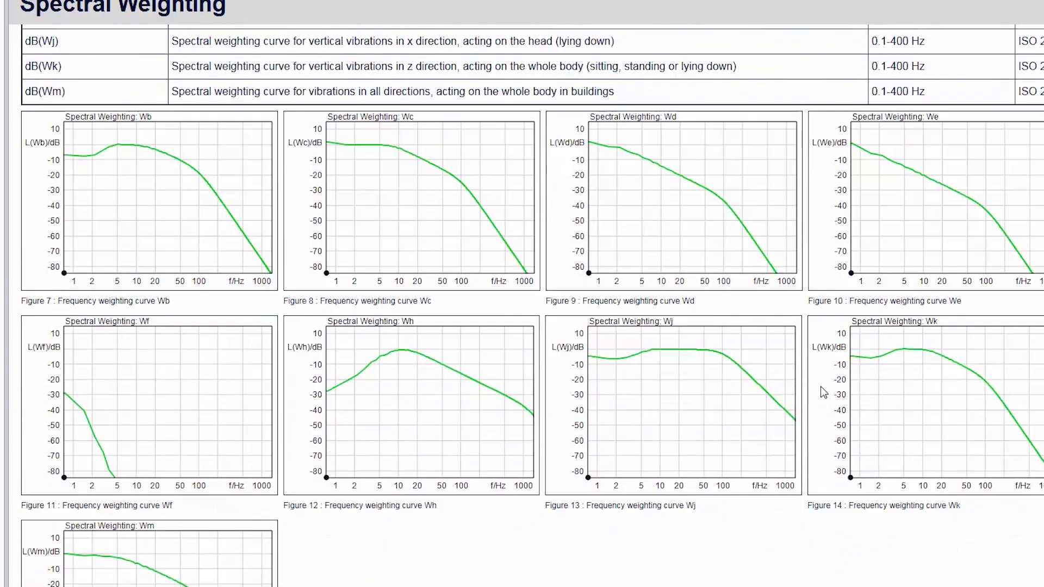
scroll(down, 3)
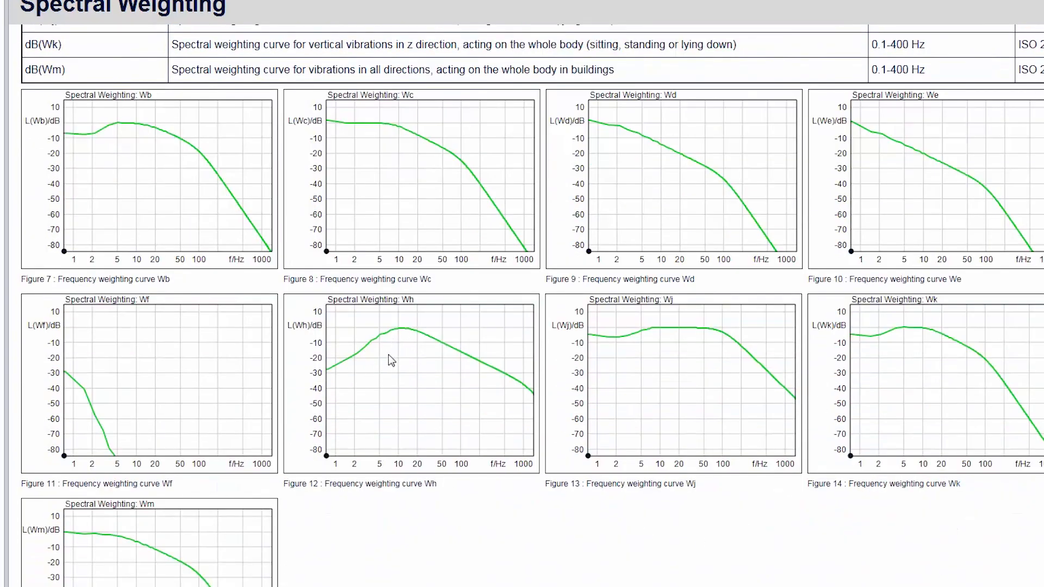
mouse_move(364, 369)
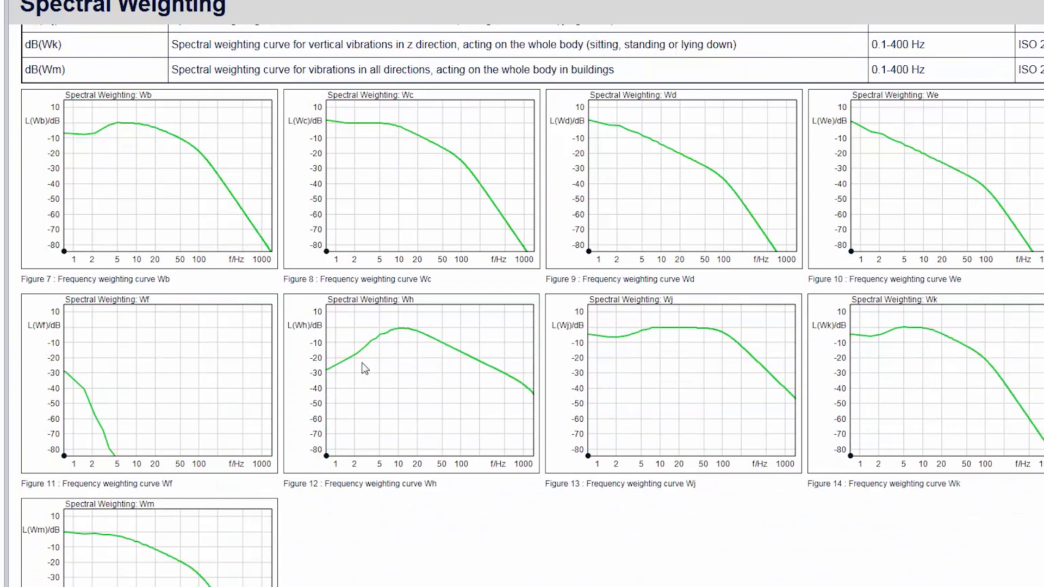
mouse_move(471, 352)
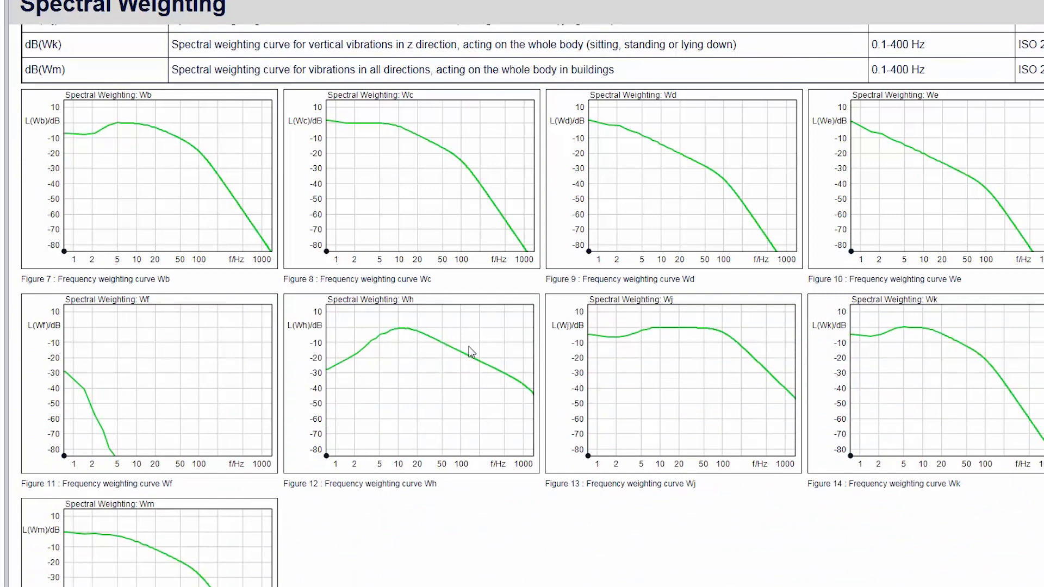
mouse_move(401, 331)
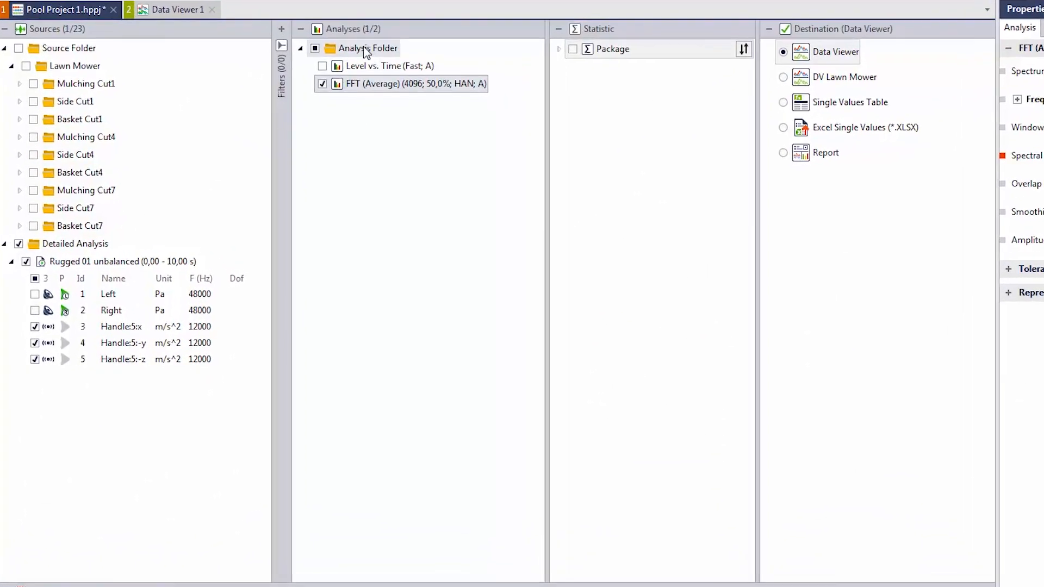
Step: Duplicate the analysis folder and set the copied FFT (Average) spectral weighting to Wh
key(ctrl)
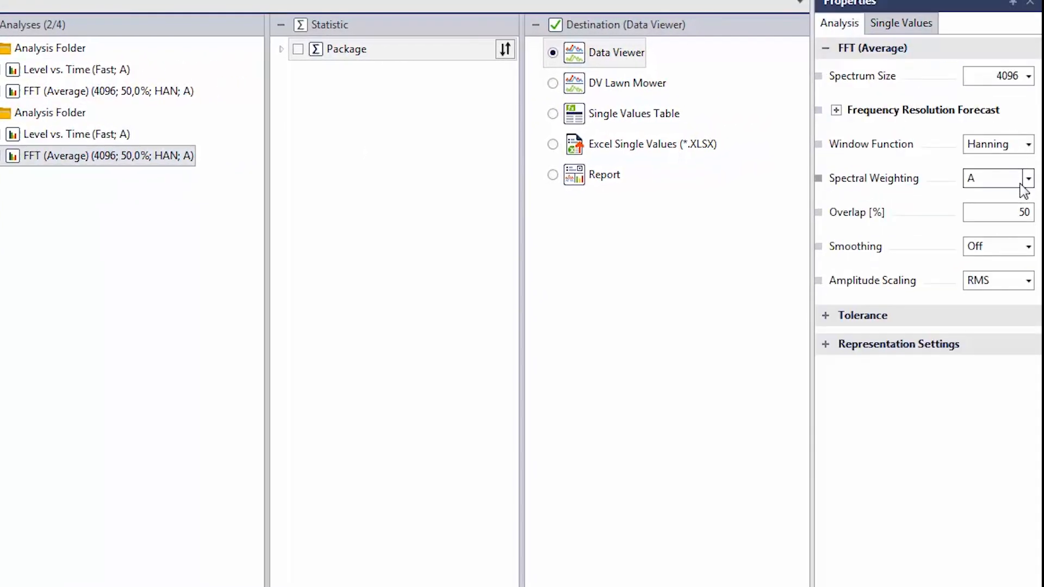
click(1027, 178)
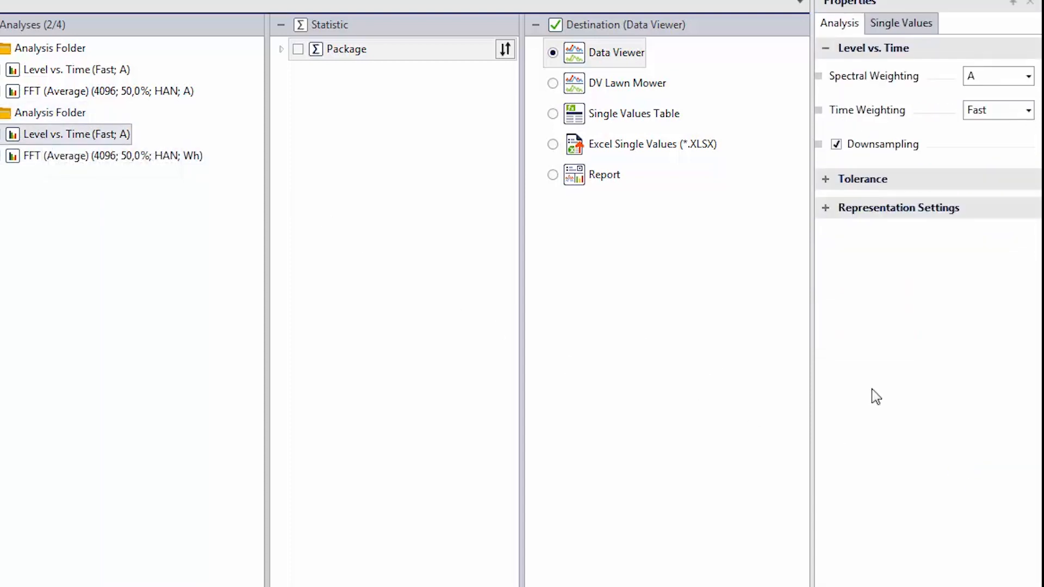
click(1027, 75)
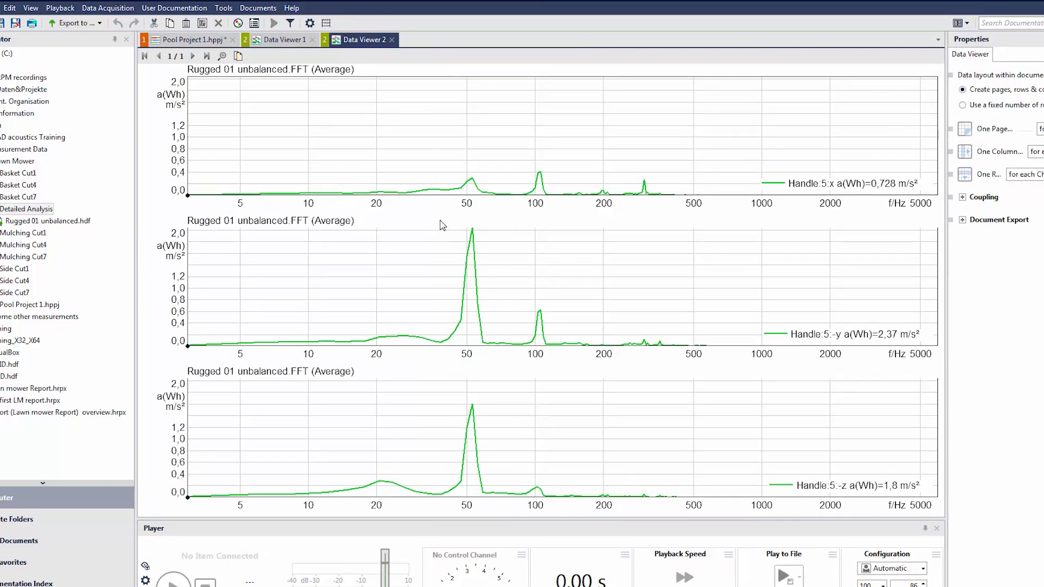
mouse_move(657, 198)
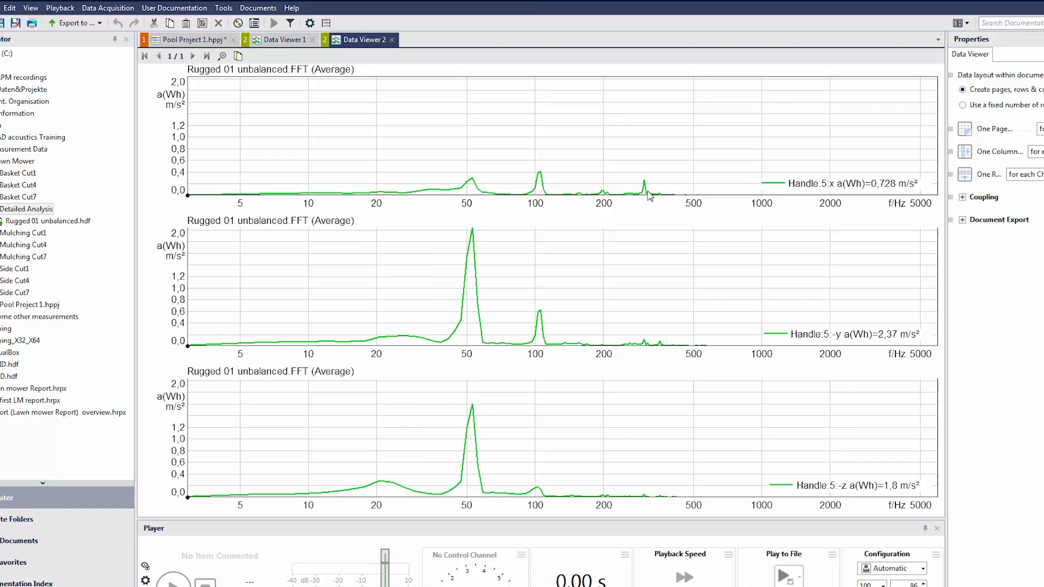
mouse_move(466, 354)
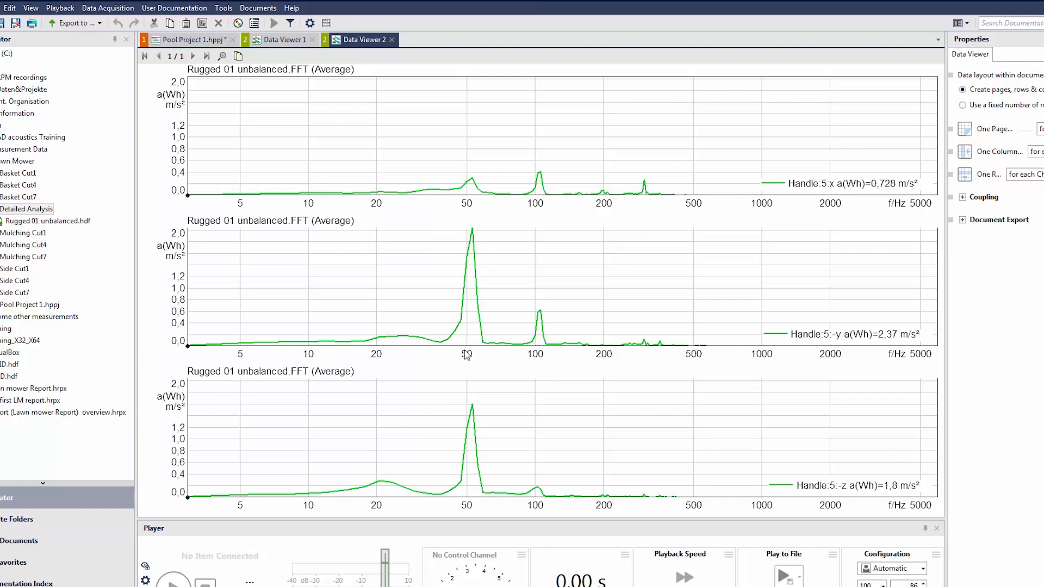
mouse_move(482, 499)
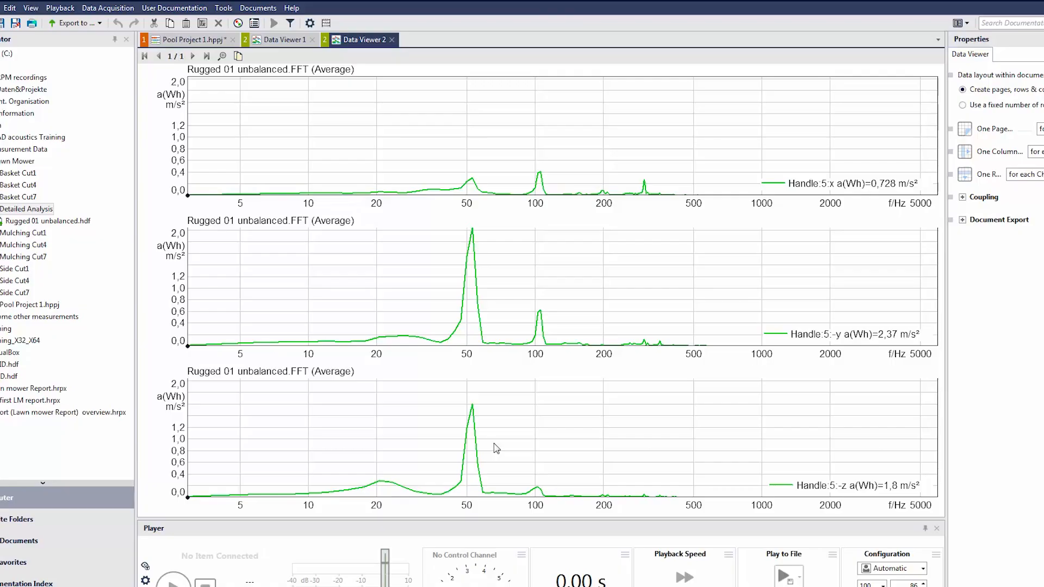
mouse_move(667, 352)
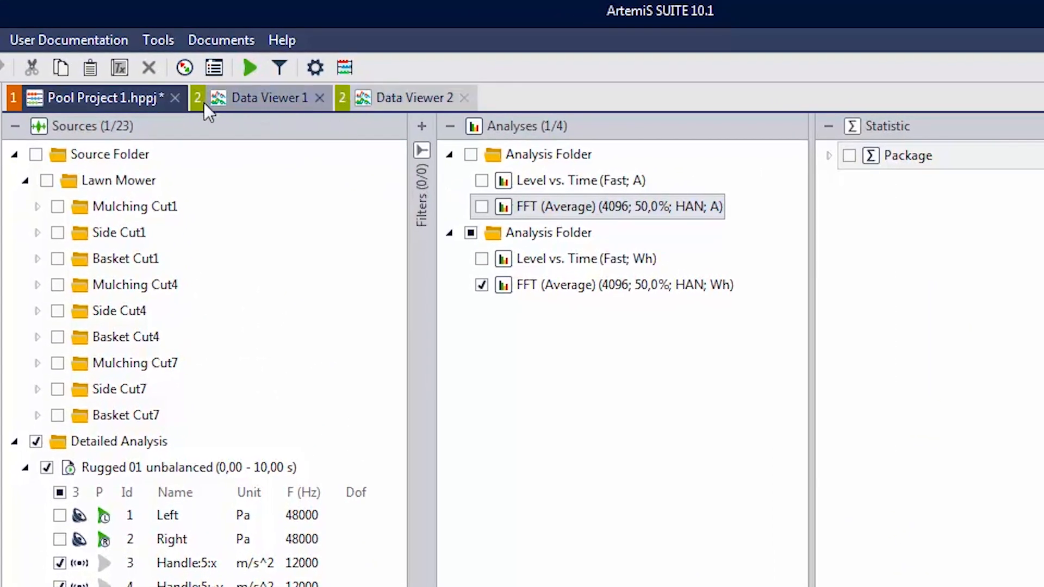
Step: Return to Data Viewer 1 with the A-weighted FFT results
click(269, 98)
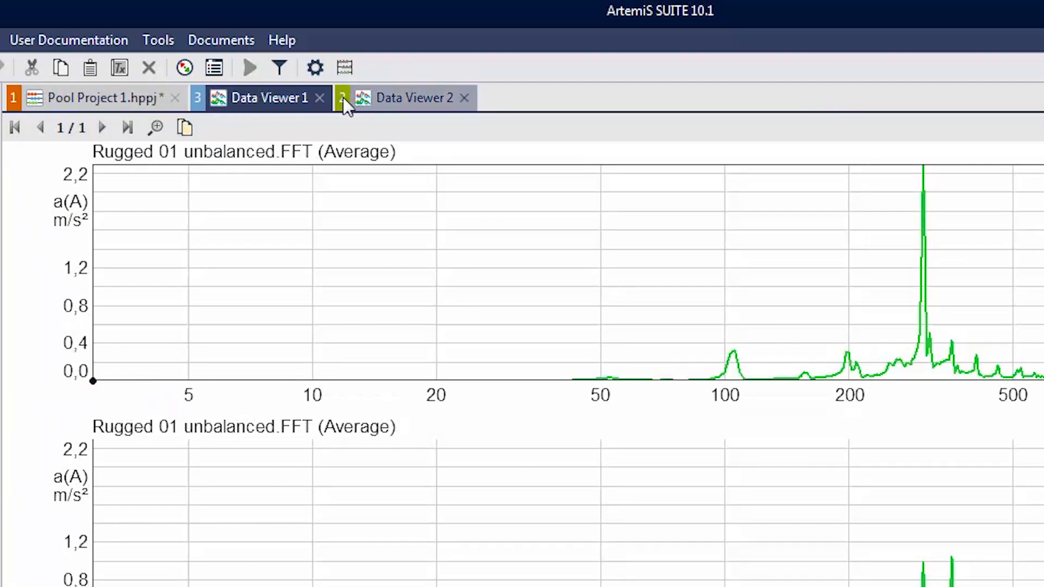
Step: Arrange Data Viewer 2 horizontally beside Data Viewer 1 to compare A and Wh spectra
click(411, 98)
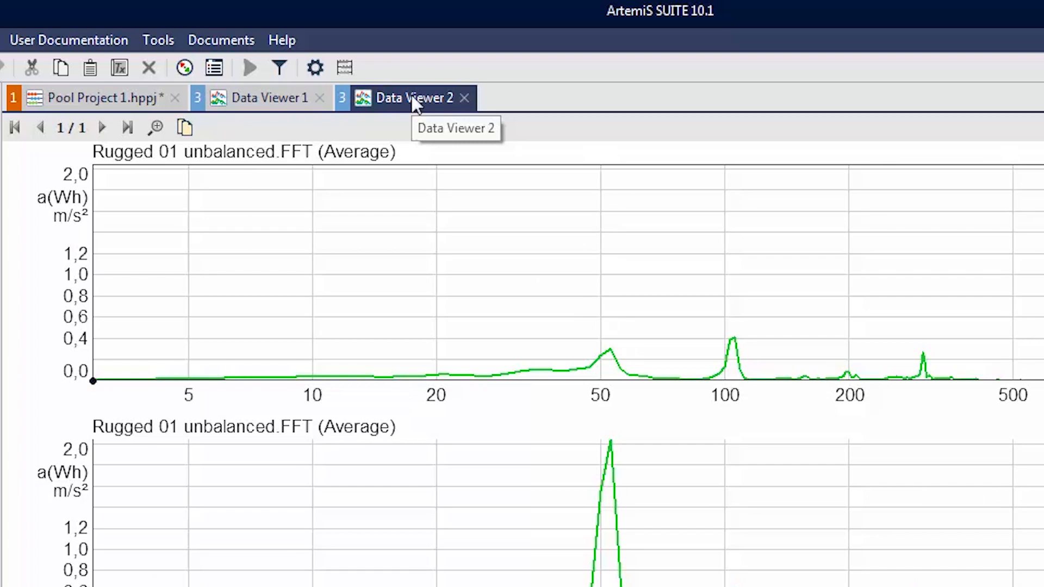
right_click(409, 97)
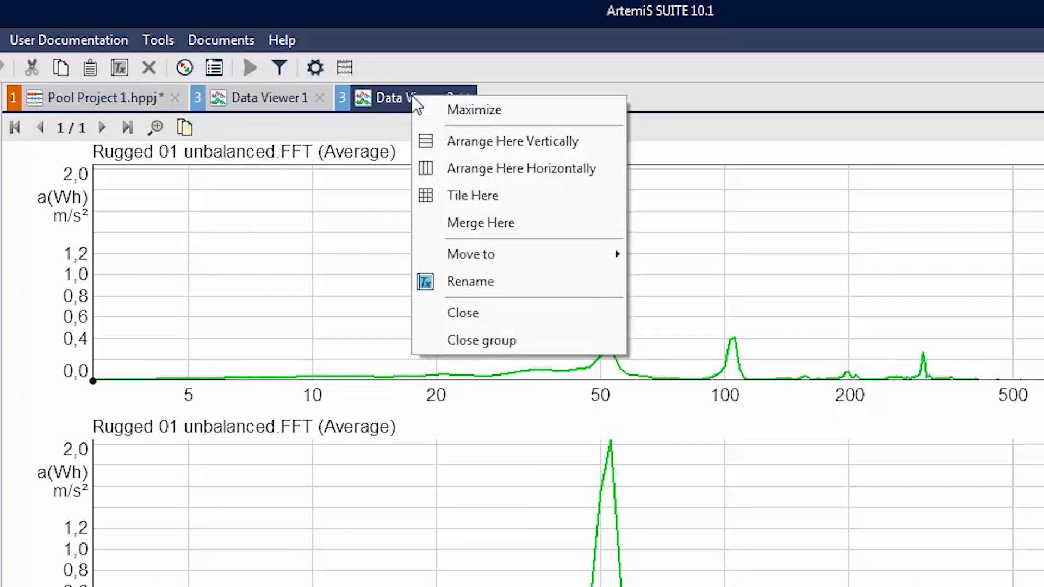
mouse_move(458, 168)
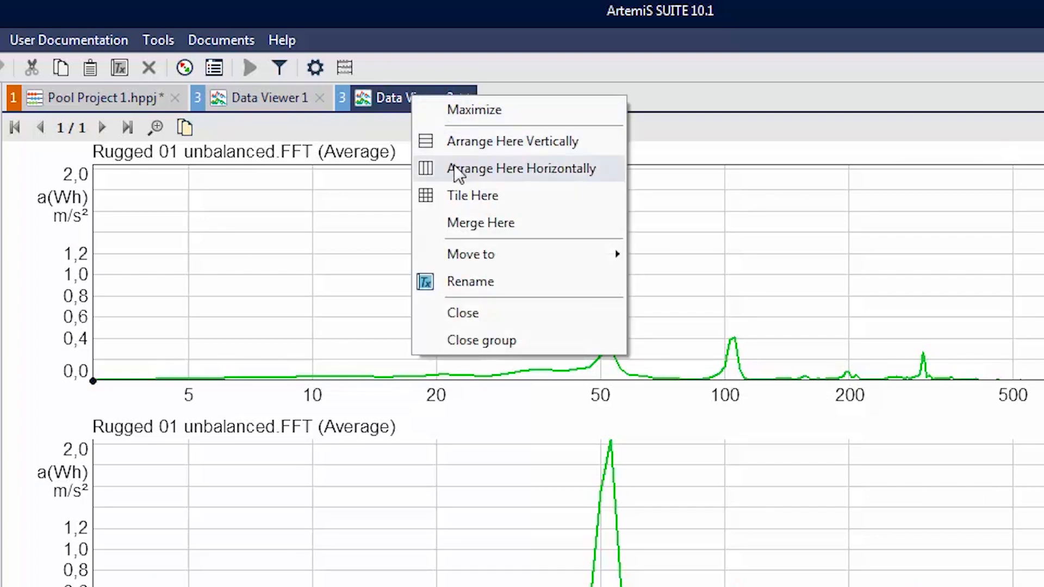
click(521, 169)
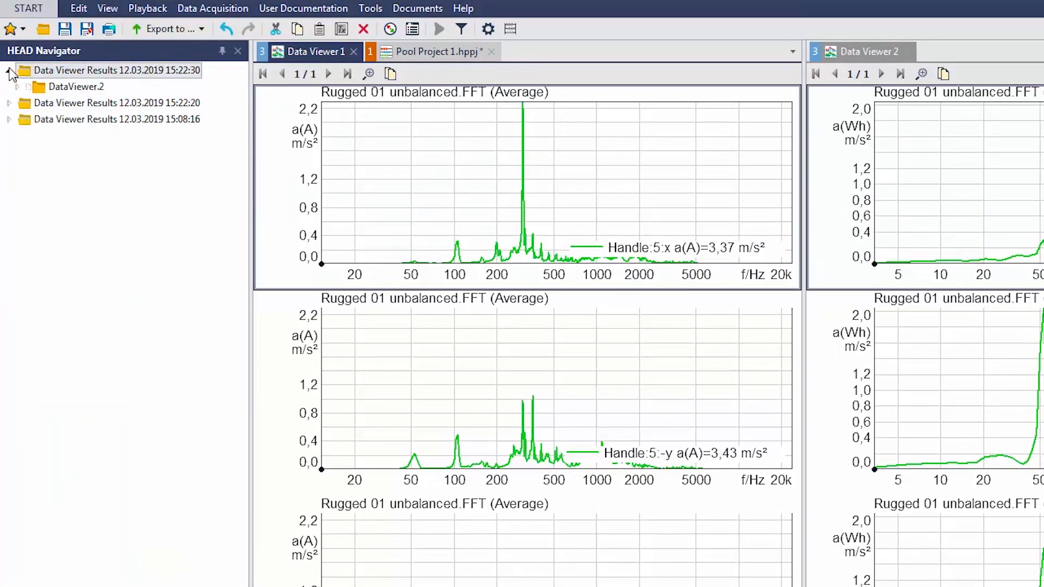
Step: Expand DataViewer.2 > S1 > F1 > A1 to the FFT result file and select its Handle:5:-y channel
click(17, 87)
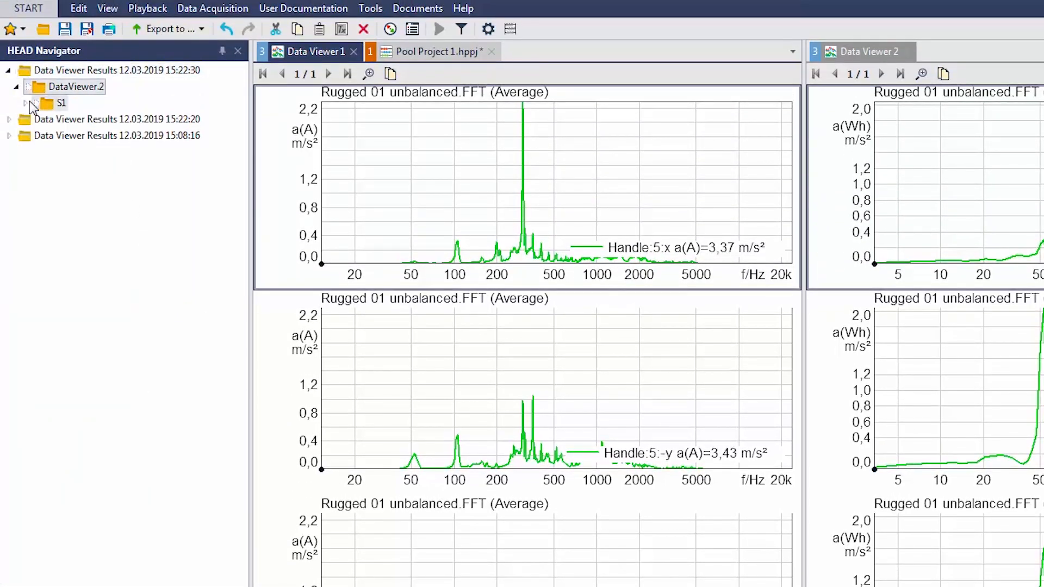
click(32, 103)
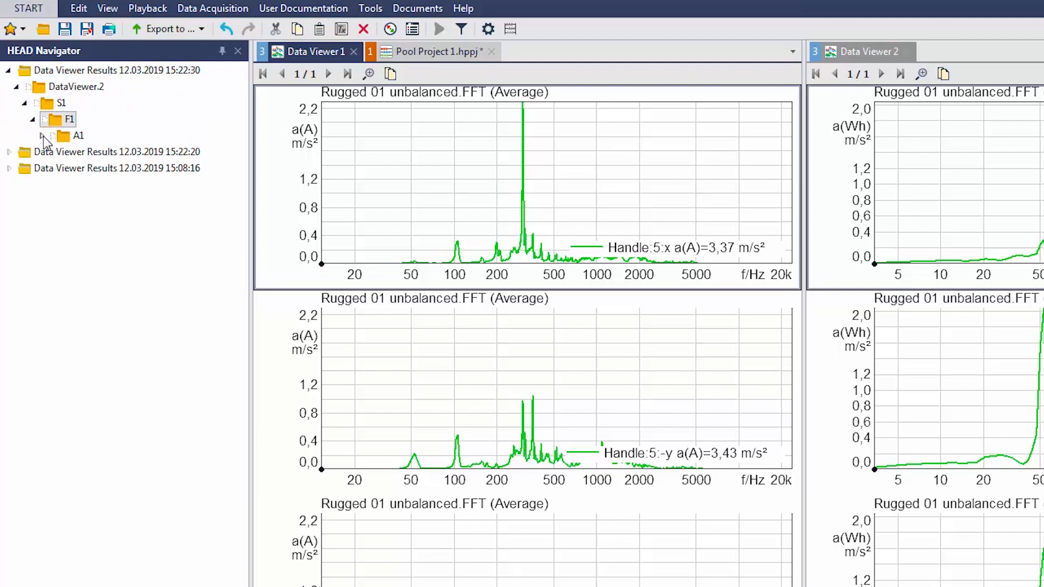
click(42, 136)
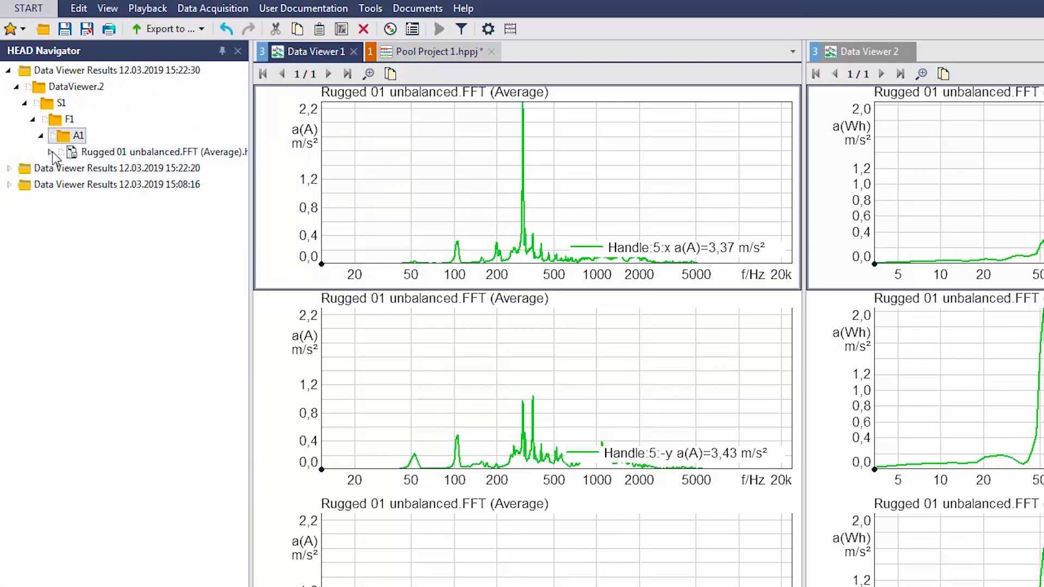
click(48, 151)
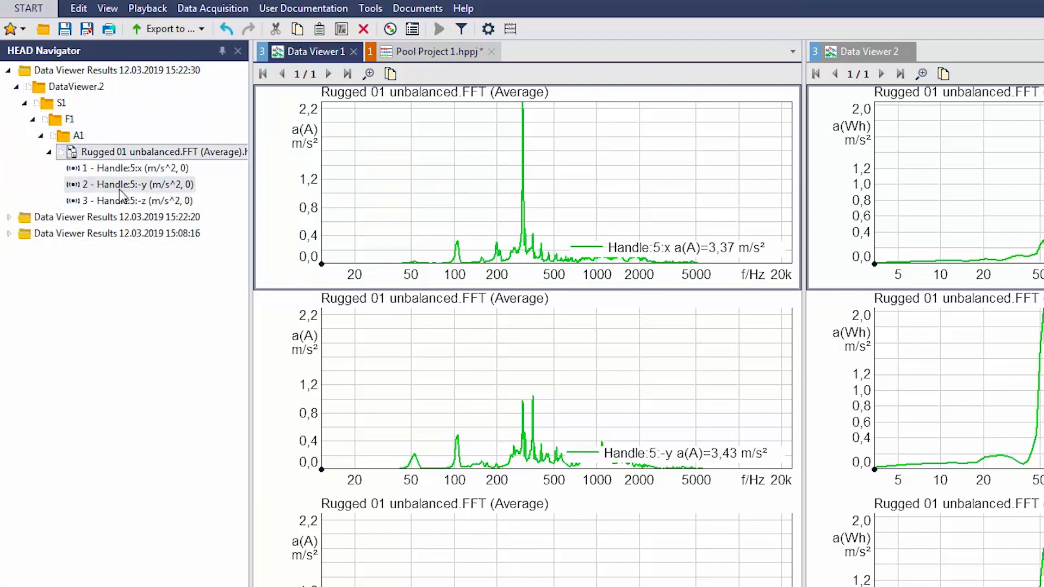
click(130, 185)
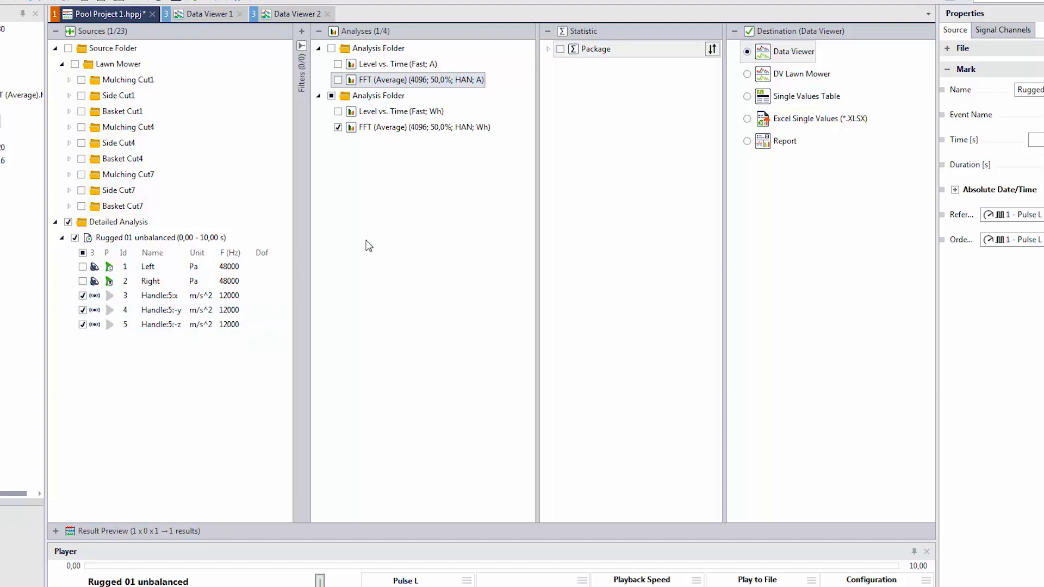
Step: Rename the analysis folders 'noise' and 'vibration' and check the noise FFT analysis
click(381, 96)
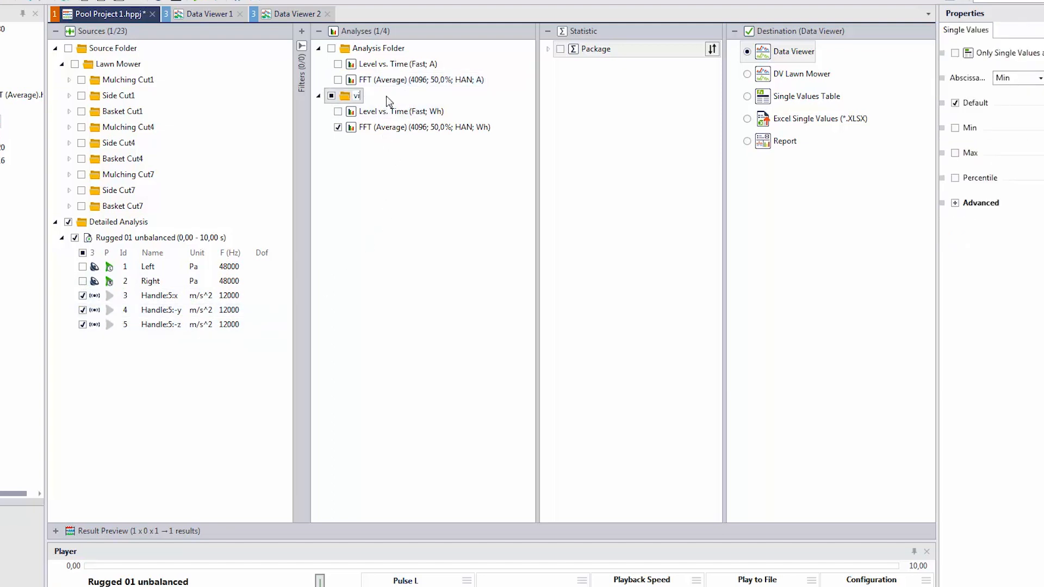
text(vibration)
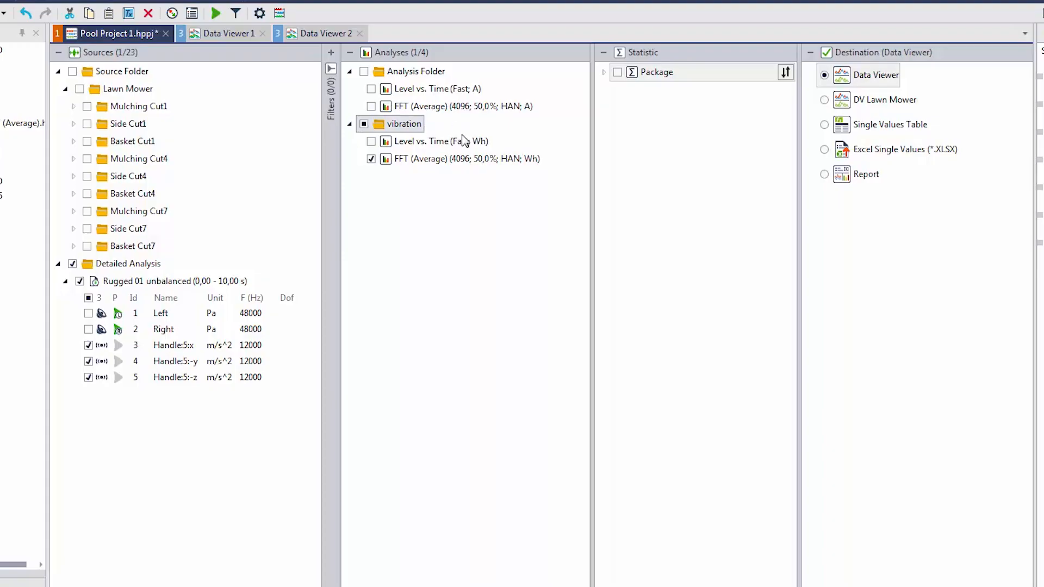
click(416, 72)
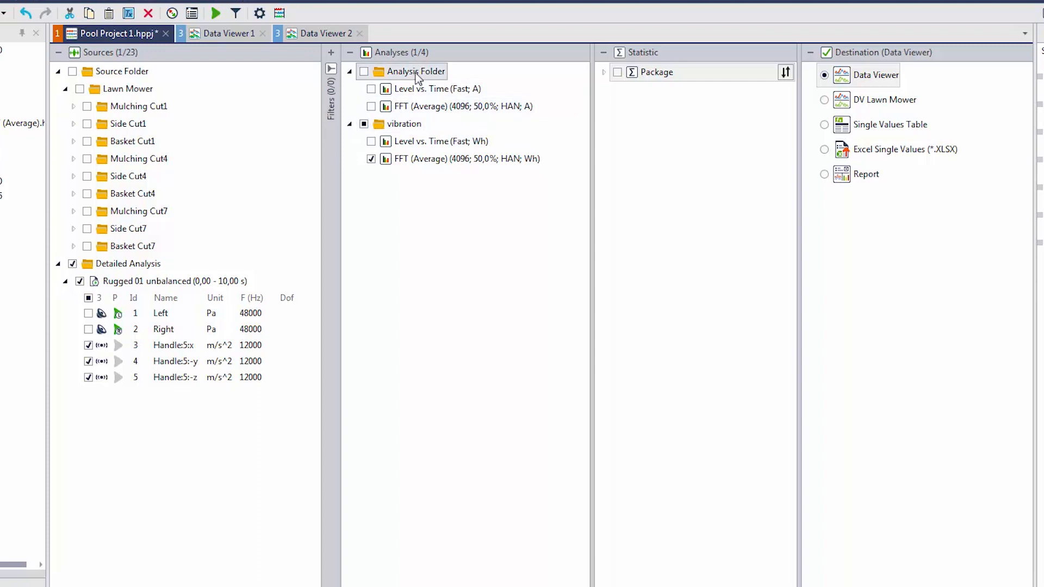
text(noise)
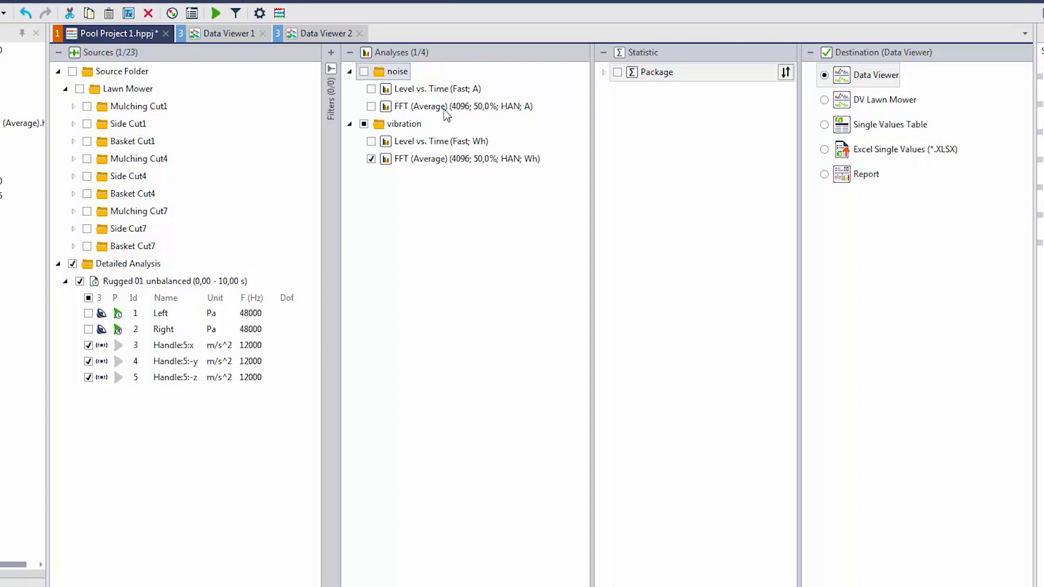
click(372, 141)
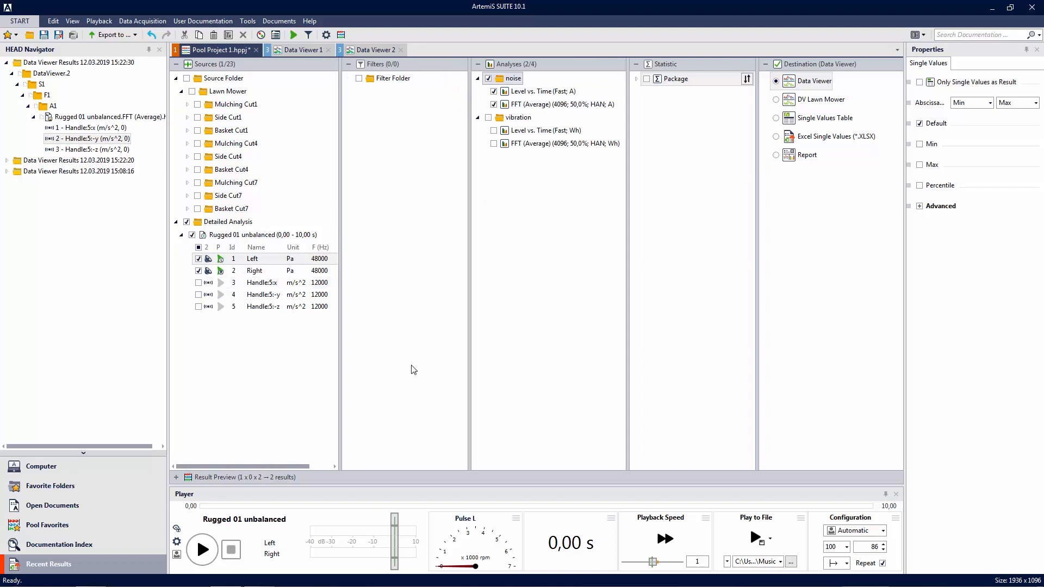
mouse_move(541, 234)
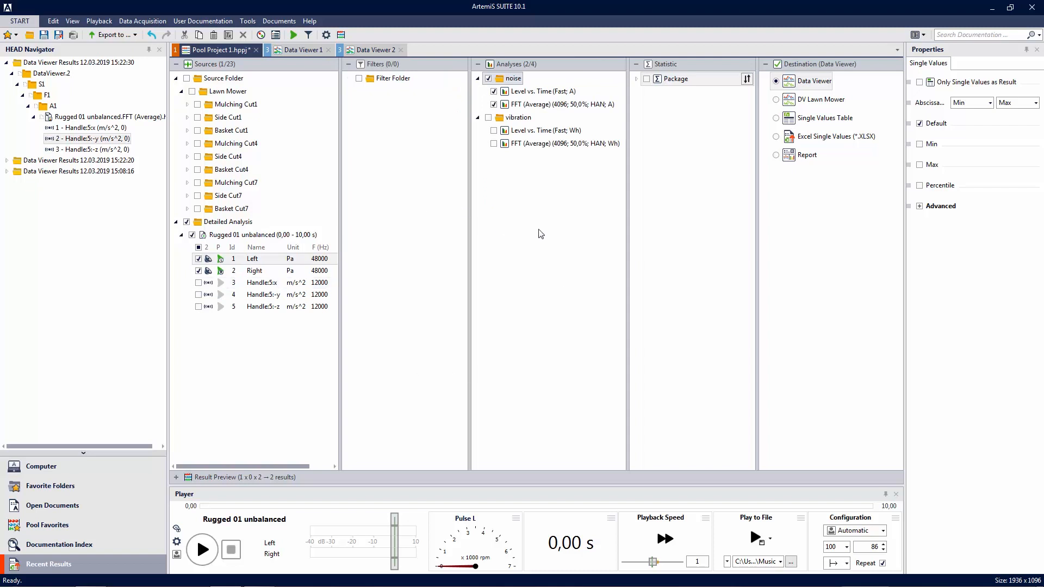
mouse_move(479, 208)
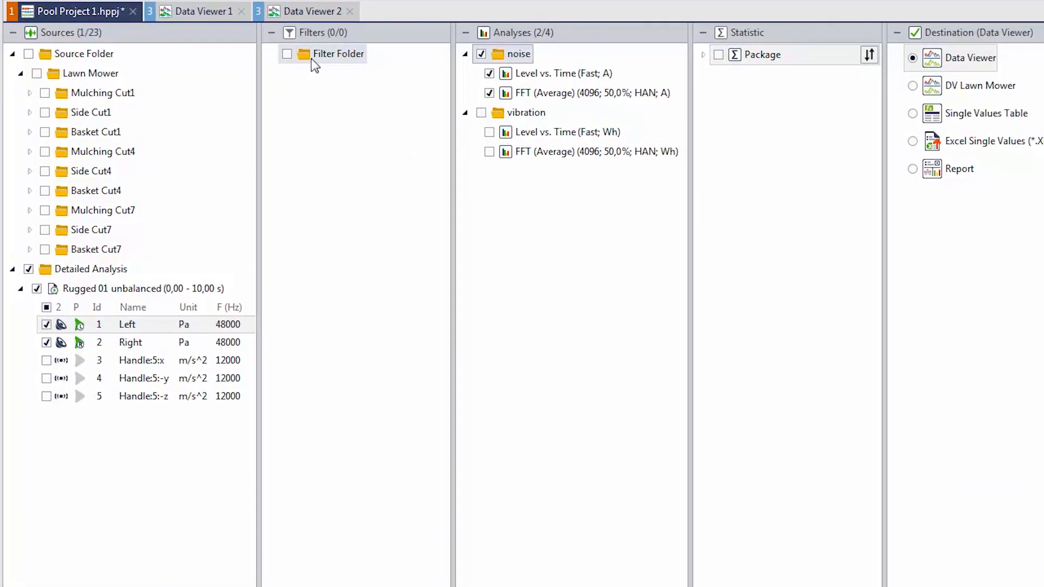
Step: Insert a Frequency Weighting filter into the Filter Folder
right_click(338, 53)
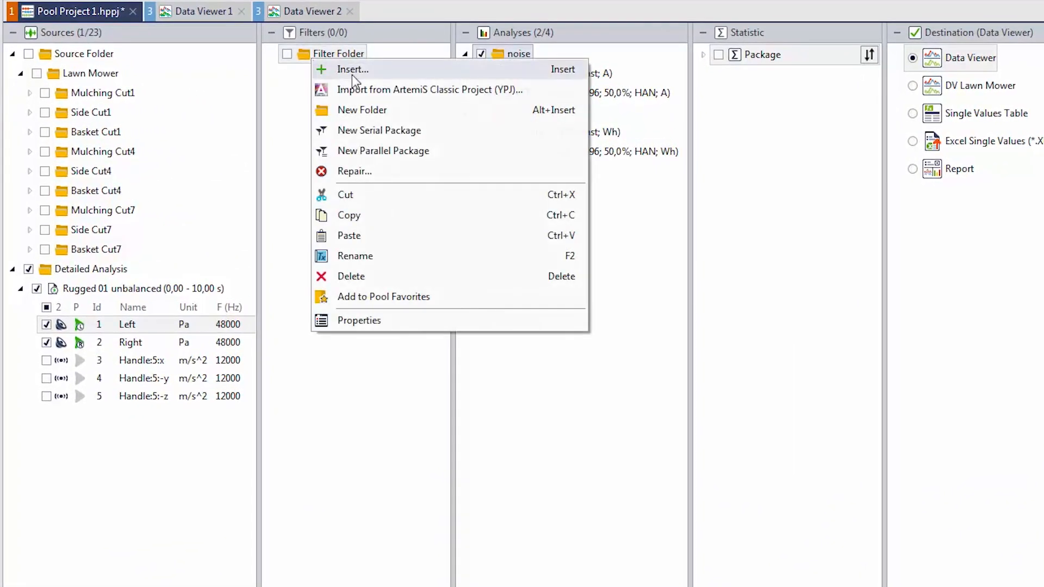
click(352, 69)
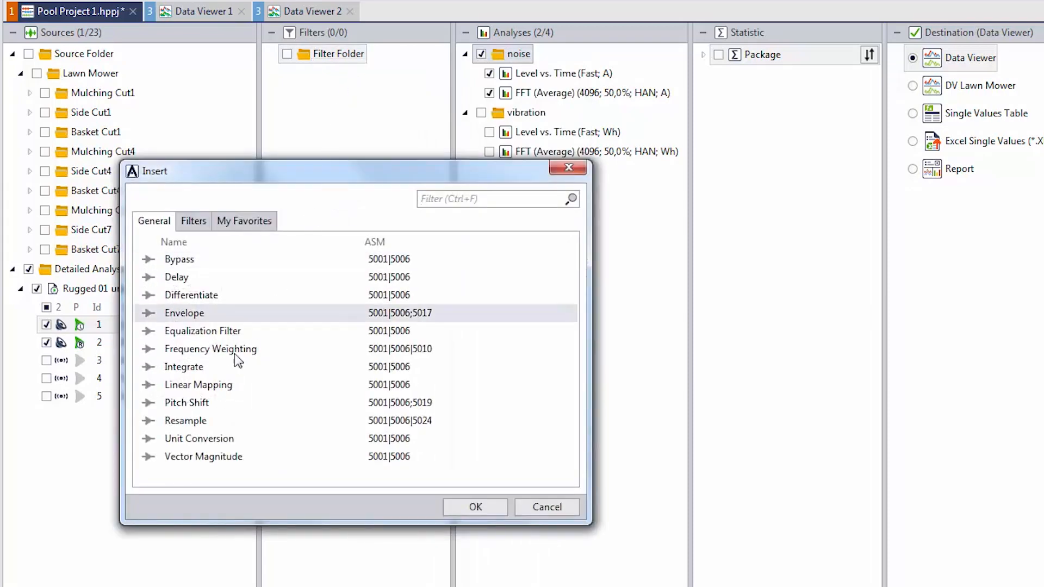
click(210, 349)
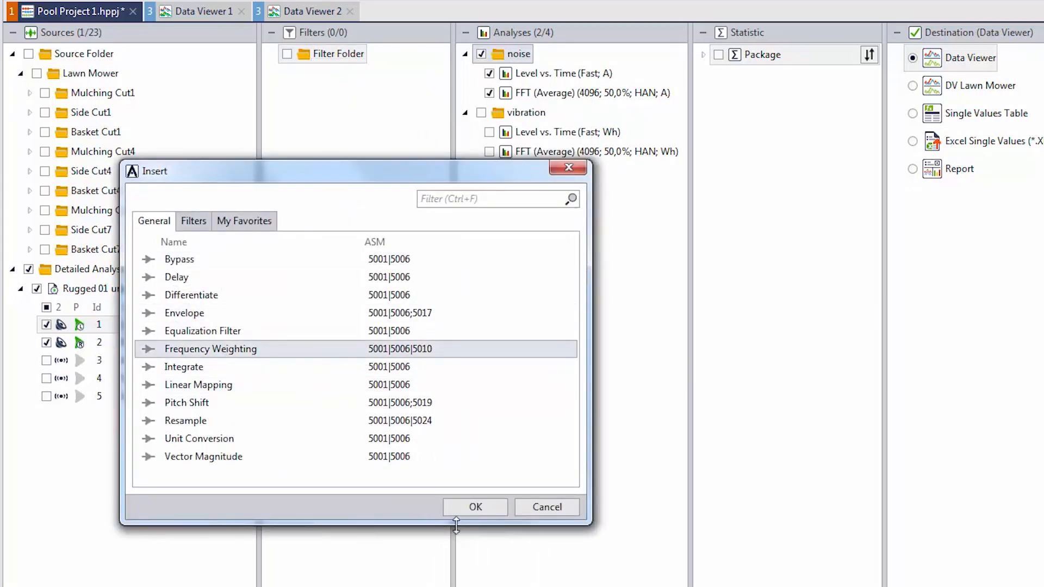
click(476, 507)
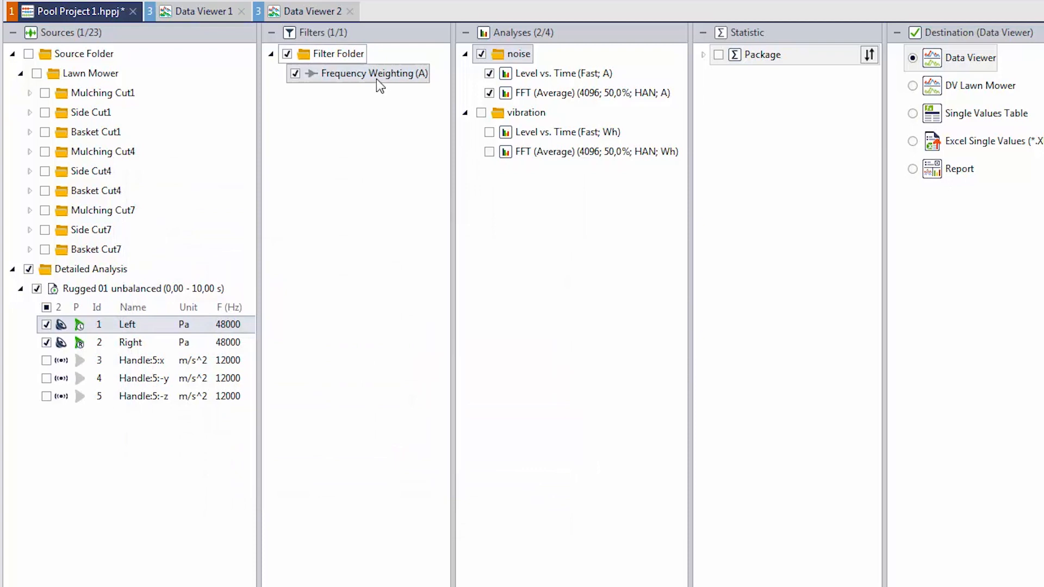
mouse_move(373, 73)
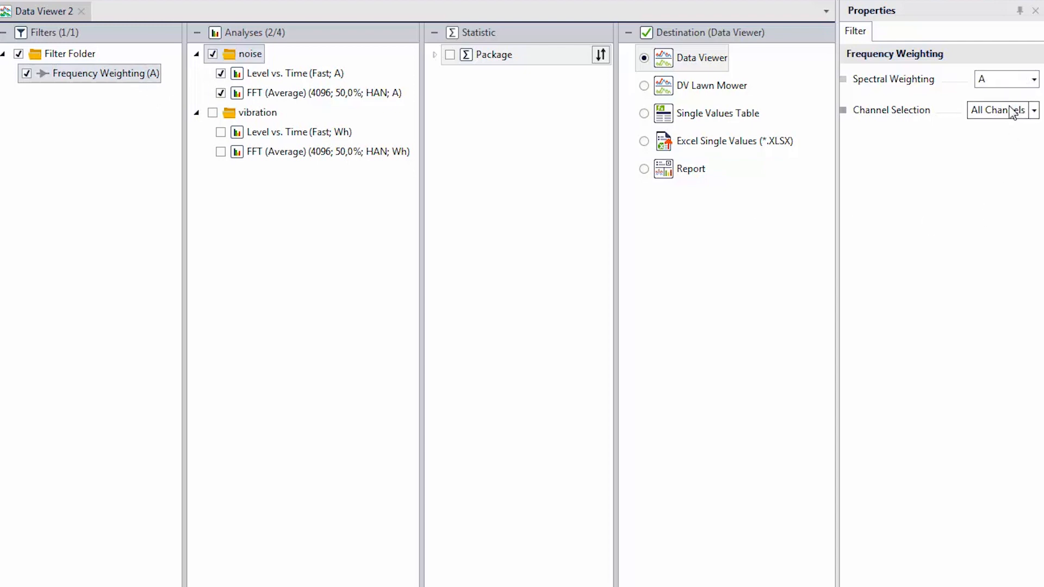
Step: Restrict the A-weighting filter to All Airborne Channels
click(1033, 110)
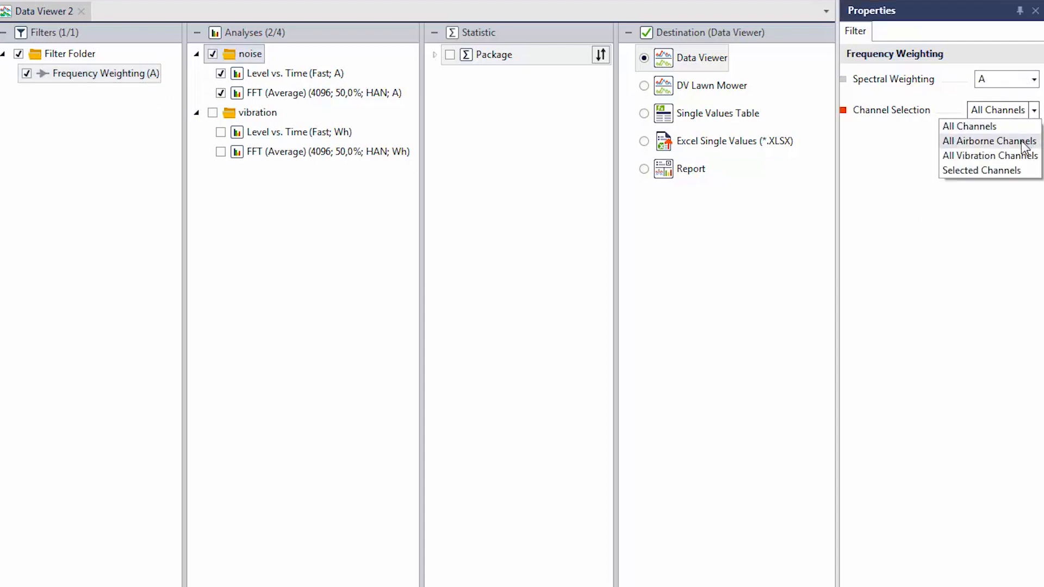
click(988, 140)
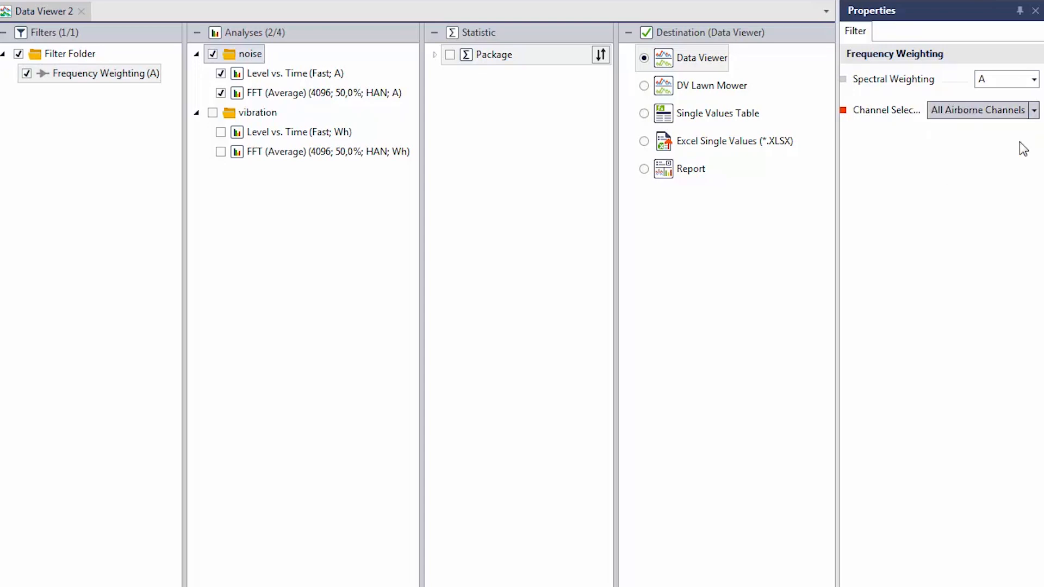
mouse_move(55, 101)
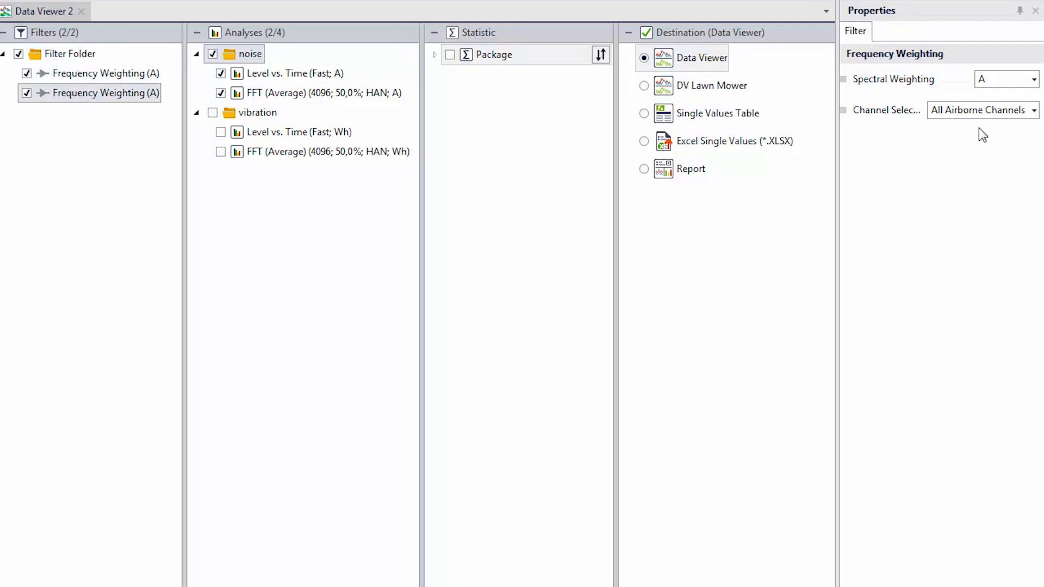
Step: Give the second filter Wh spectral weighting applied to All Vibration Channels
click(1034, 79)
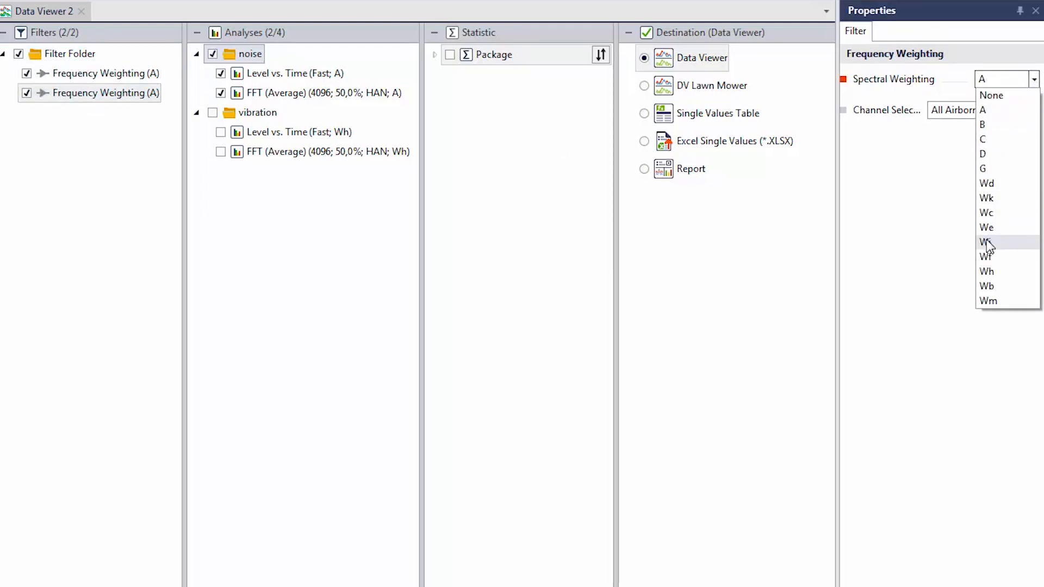
click(986, 241)
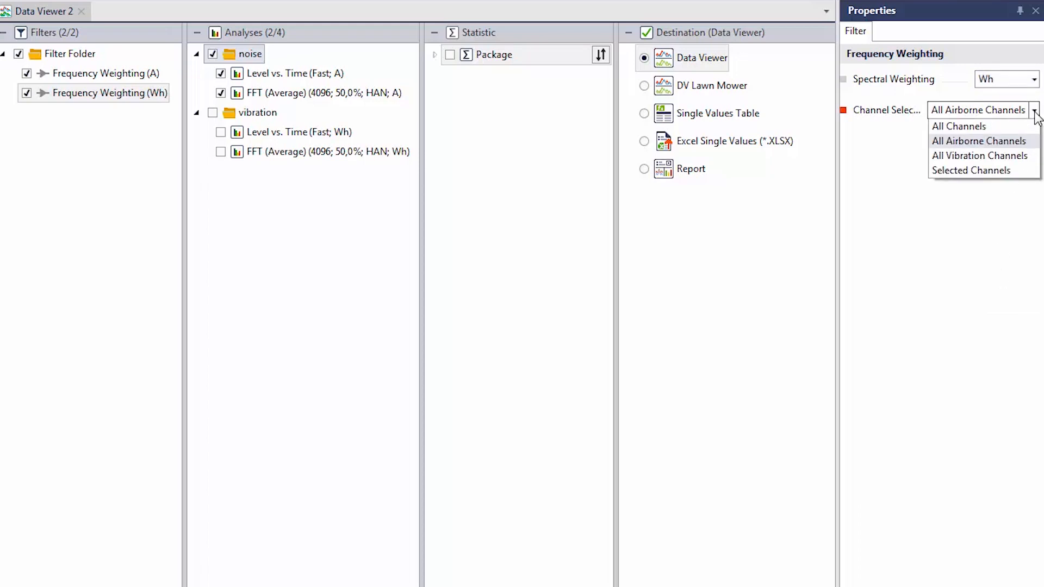
click(980, 155)
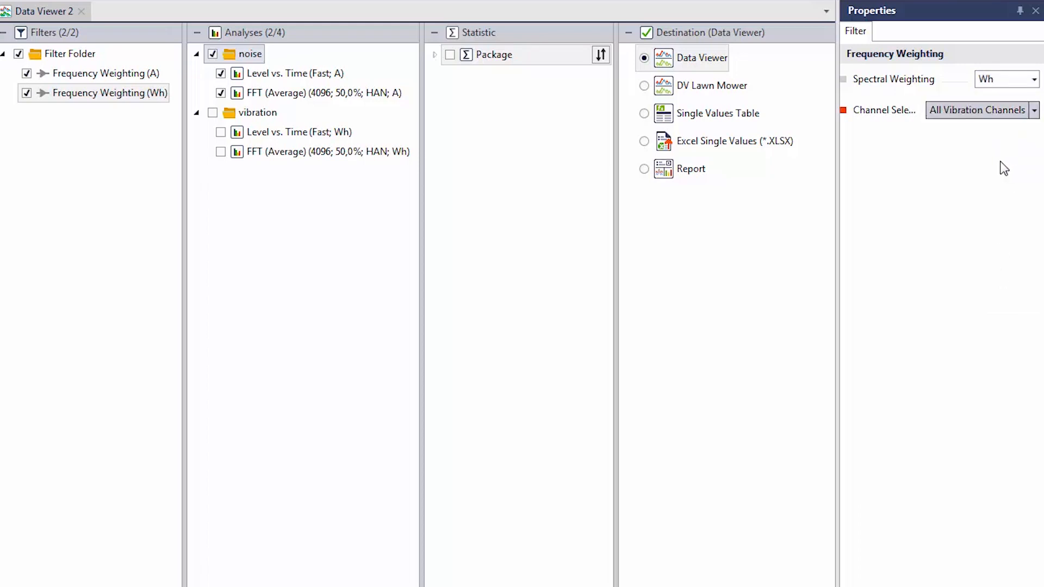
click(326, 151)
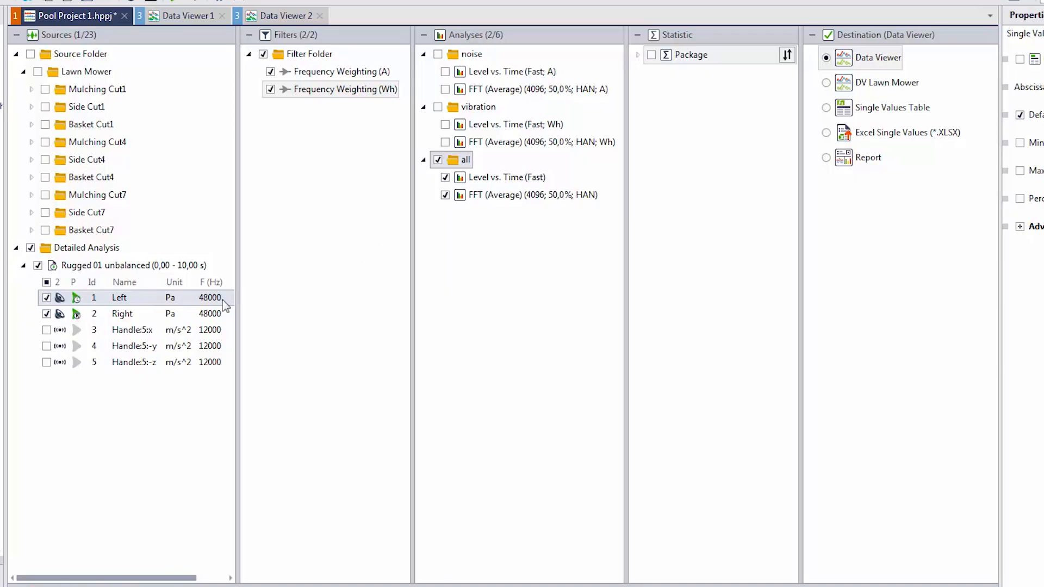
Step: Include all five Rugged 01 channels, both microphones and the three handle axes
click(46, 345)
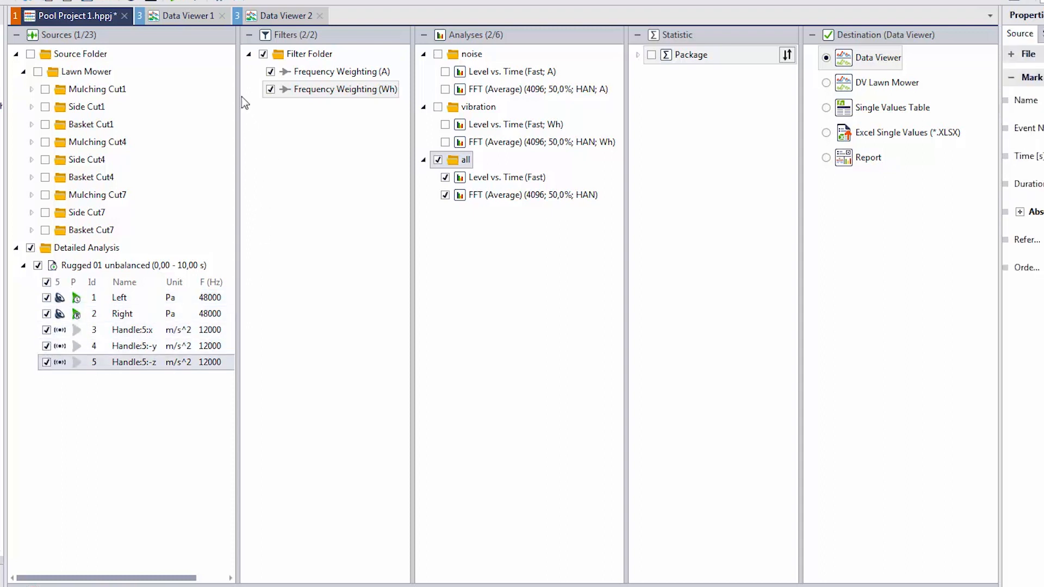
mouse_move(373, 76)
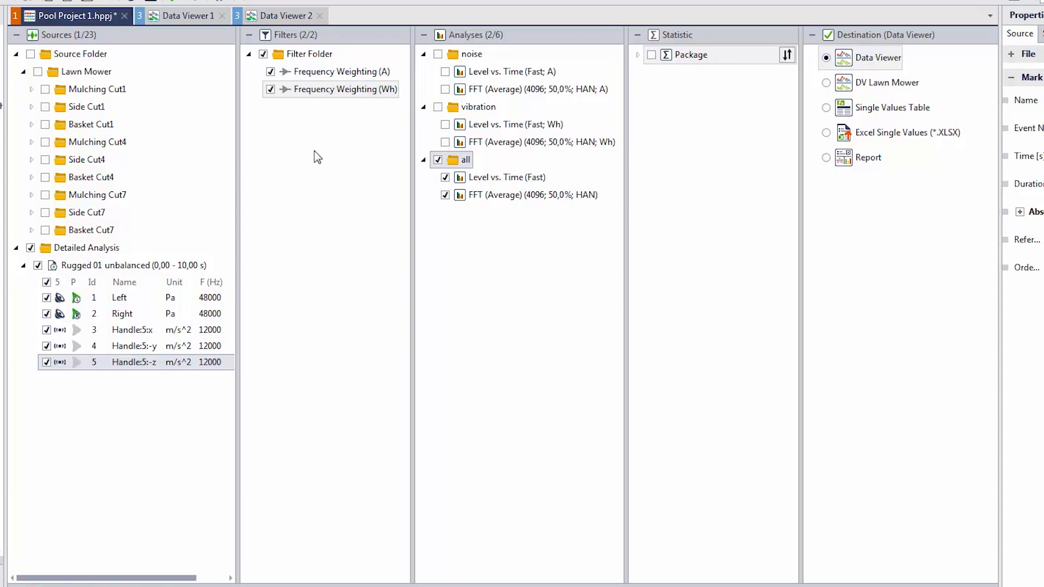
mouse_move(344, 89)
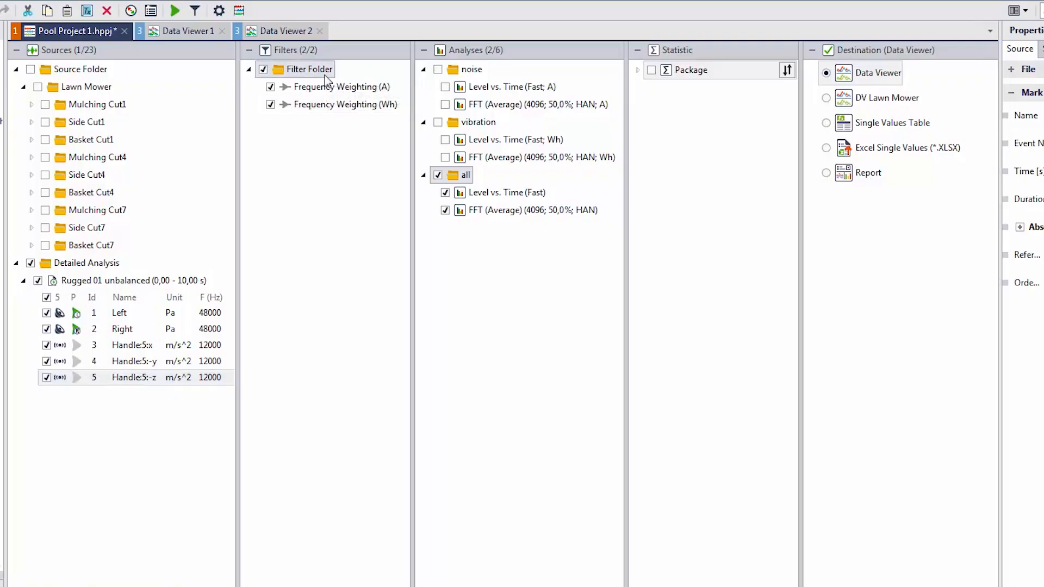
Step: Create a Serial Package in the Filter Folder holding both weighting filters and activate the folder
right_click(308, 68)
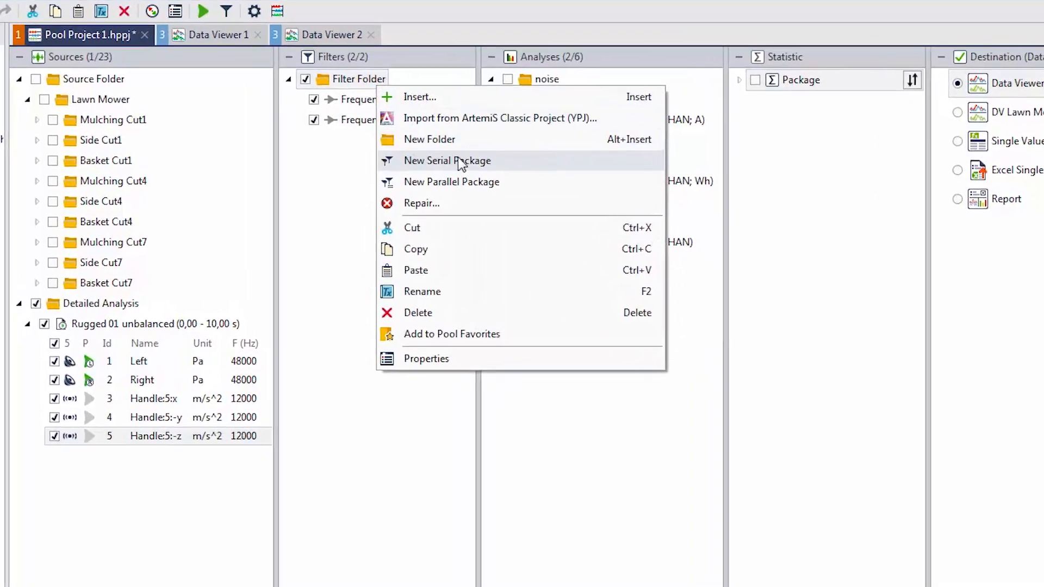
click(447, 160)
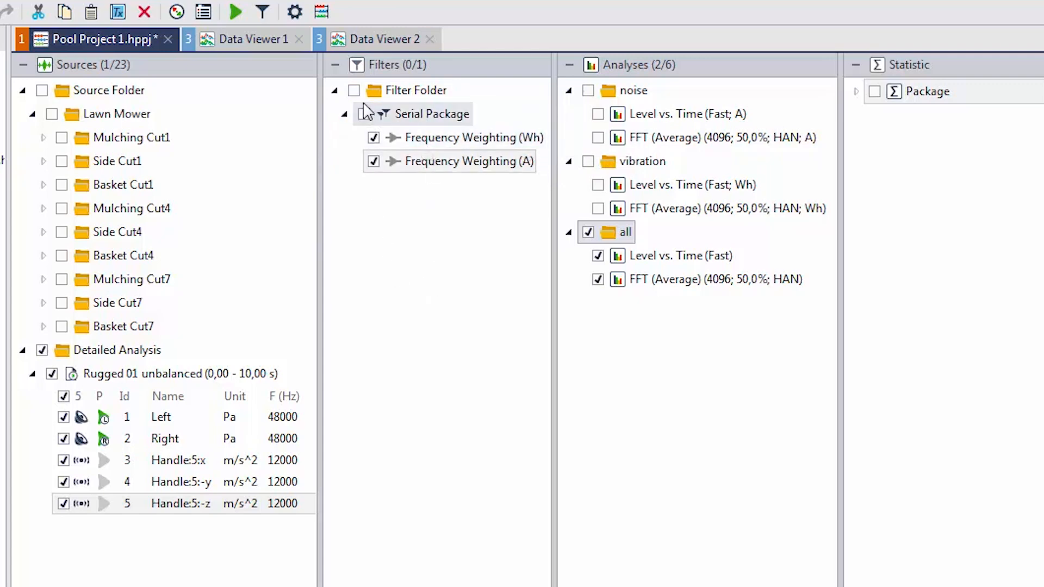
click(355, 91)
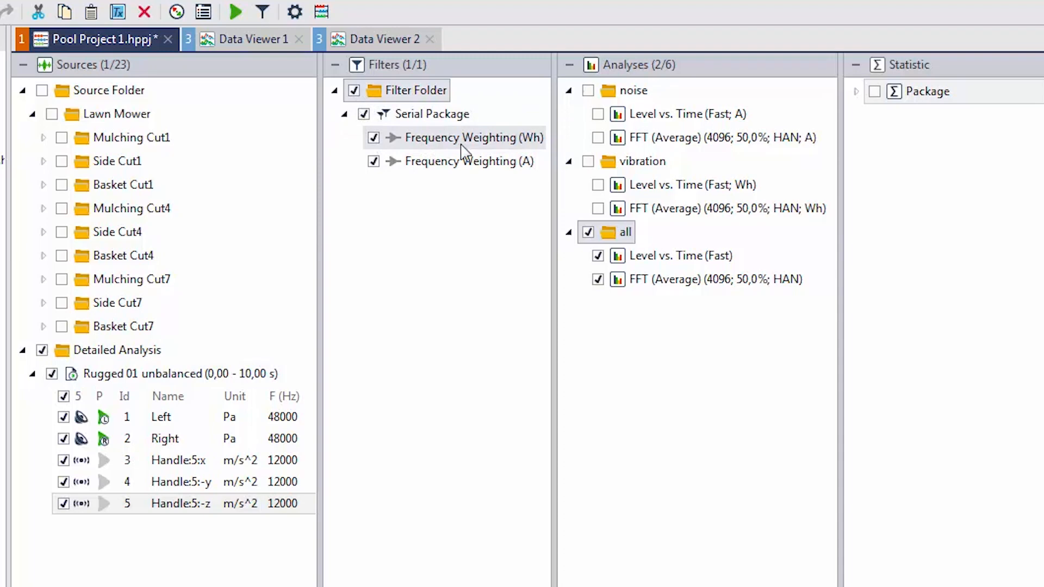
mouse_move(470, 161)
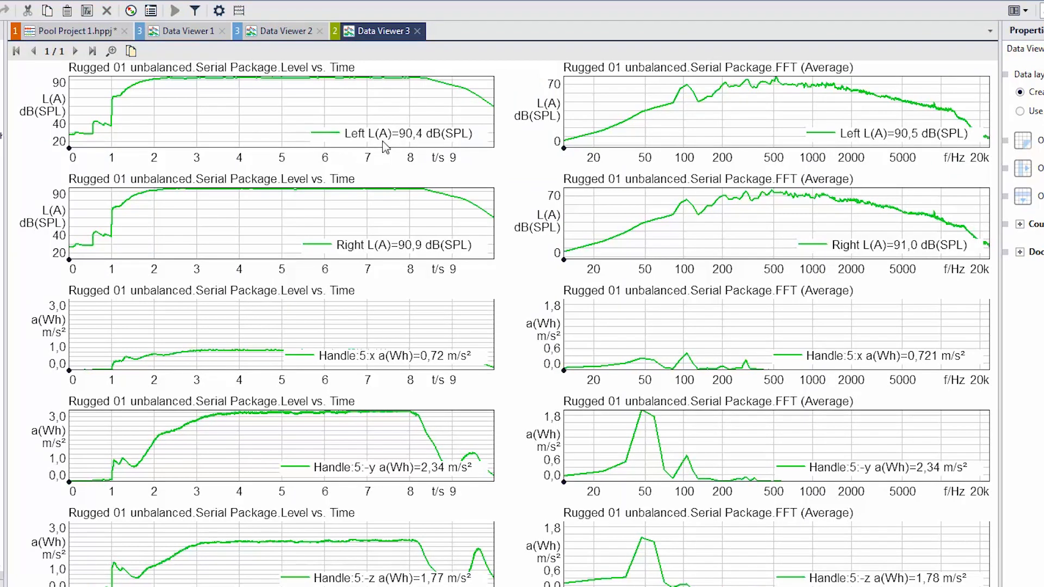
mouse_move(846, 91)
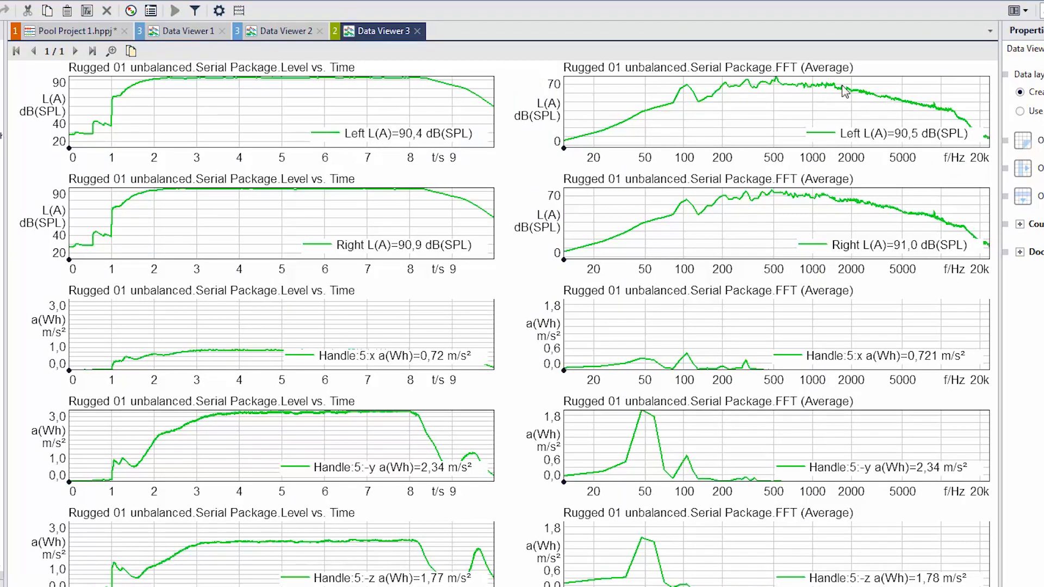
mouse_move(653, 131)
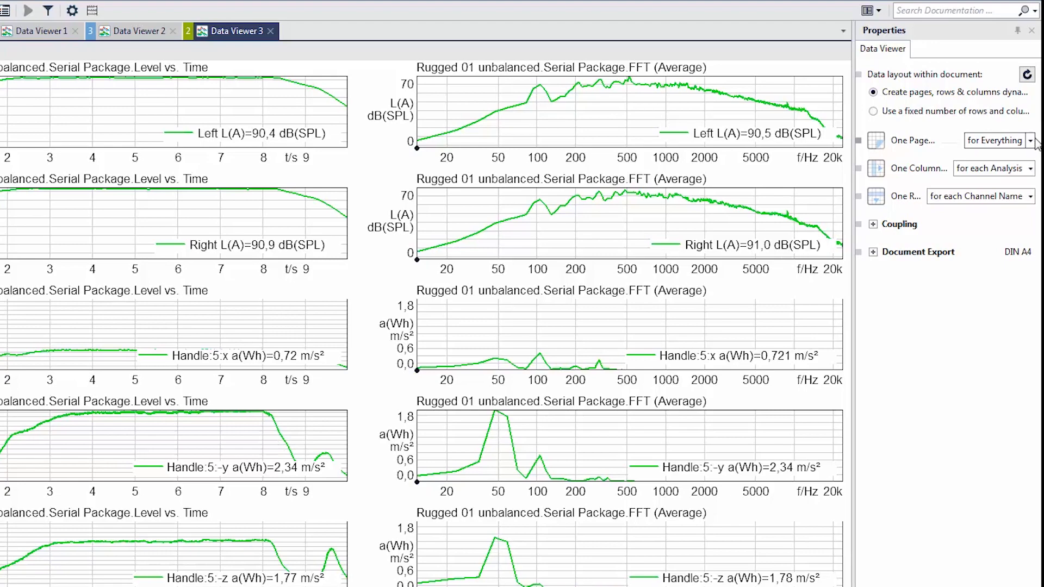
Step: Set One Page 'for each Channel Unit' in Data Viewer 3 and show the vibration page
click(1031, 140)
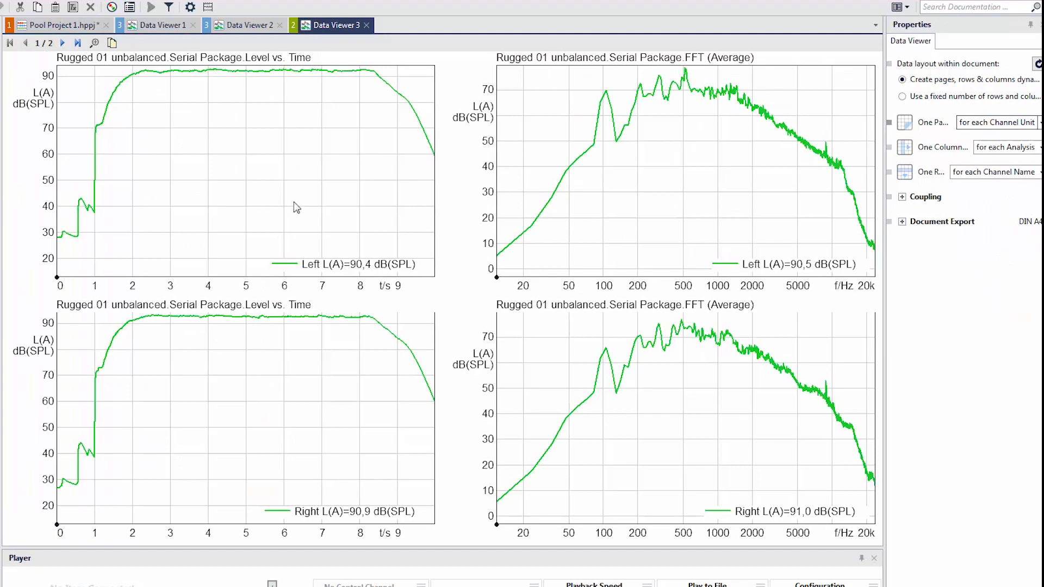
click(63, 42)
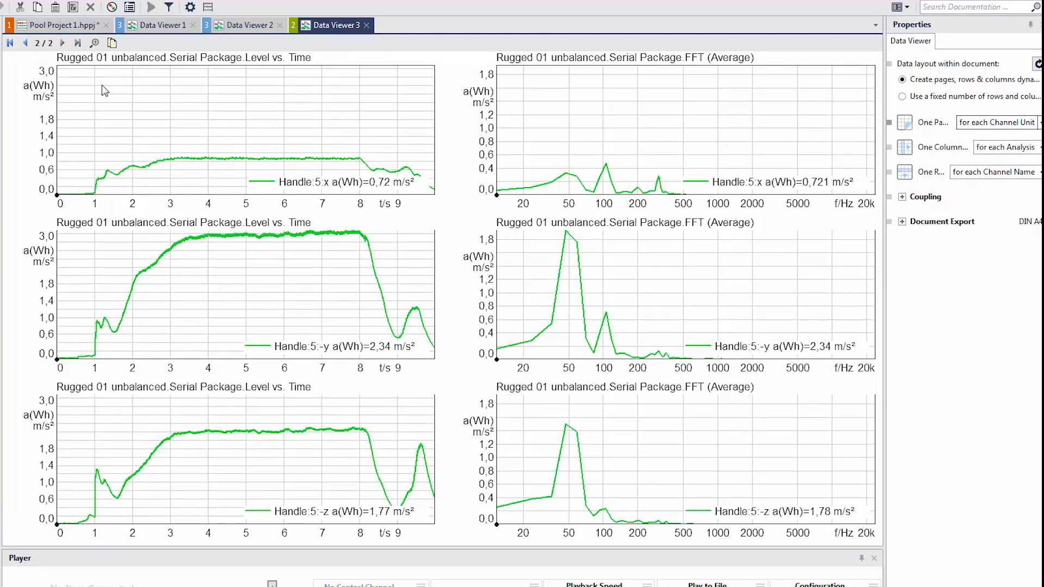